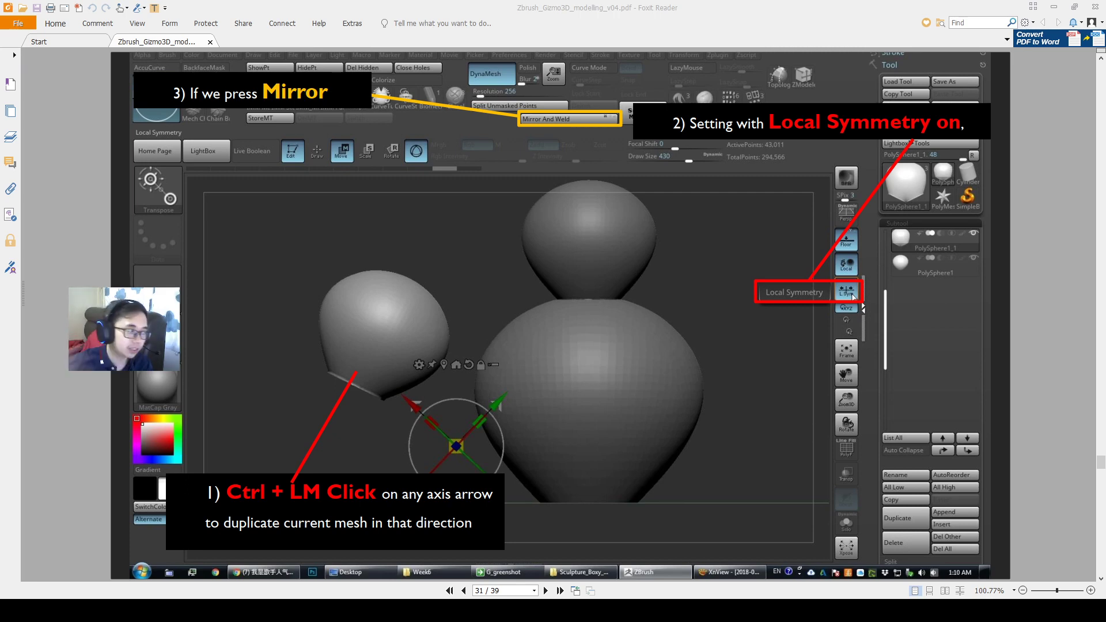
{"action": "mouse_move", "coordinate": [523, 188]}
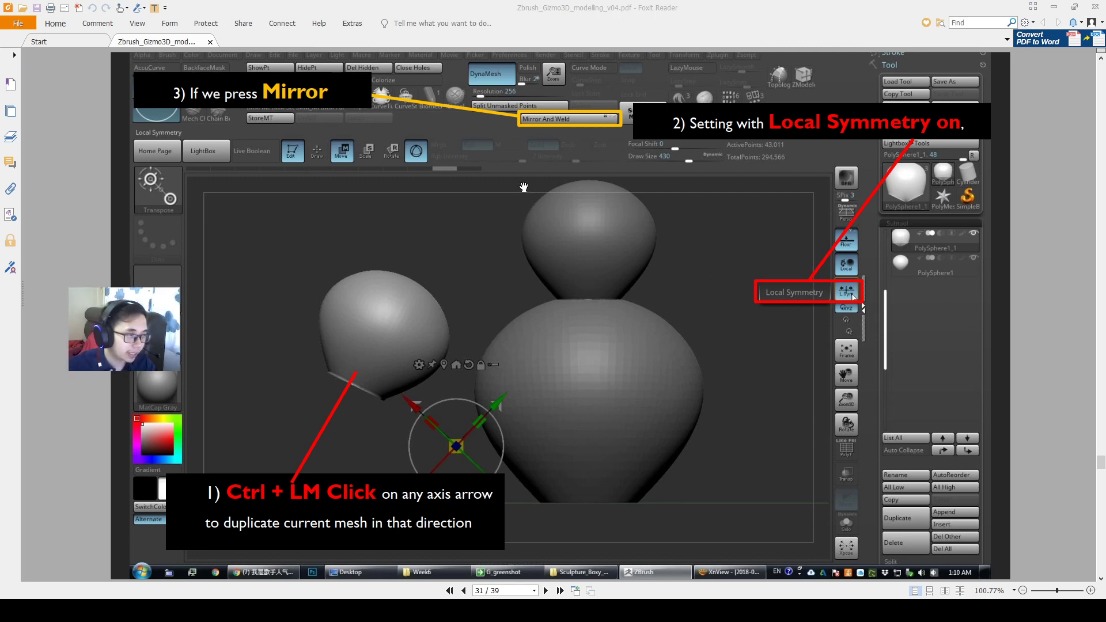
{"action": "mouse_move", "coordinate": [768, 111]}
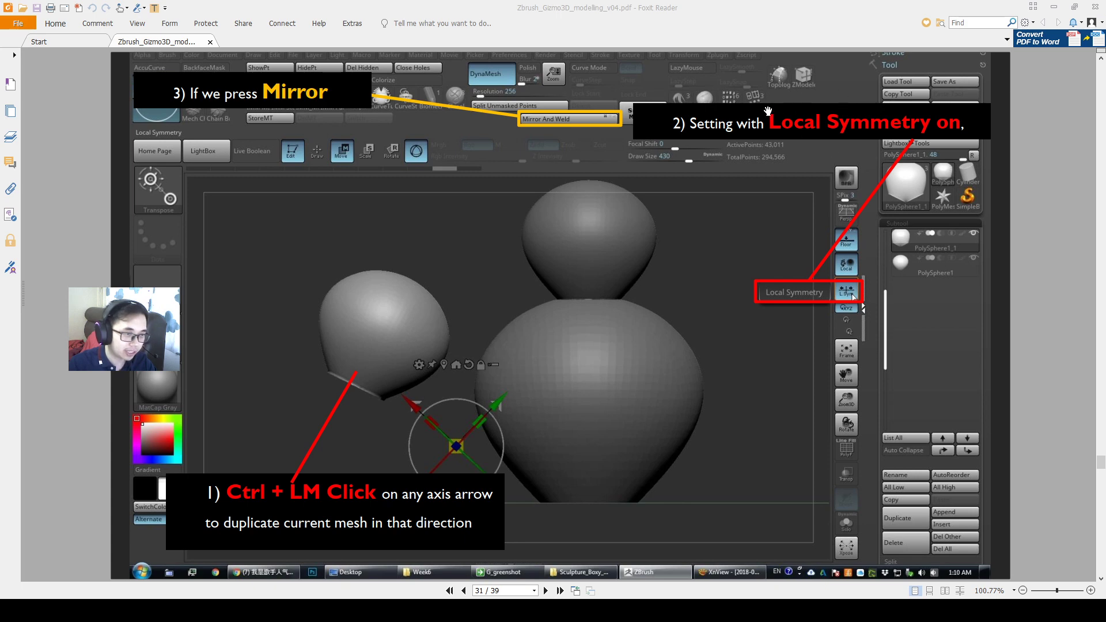
{"action": "mouse_move", "coordinate": [878, 158]}
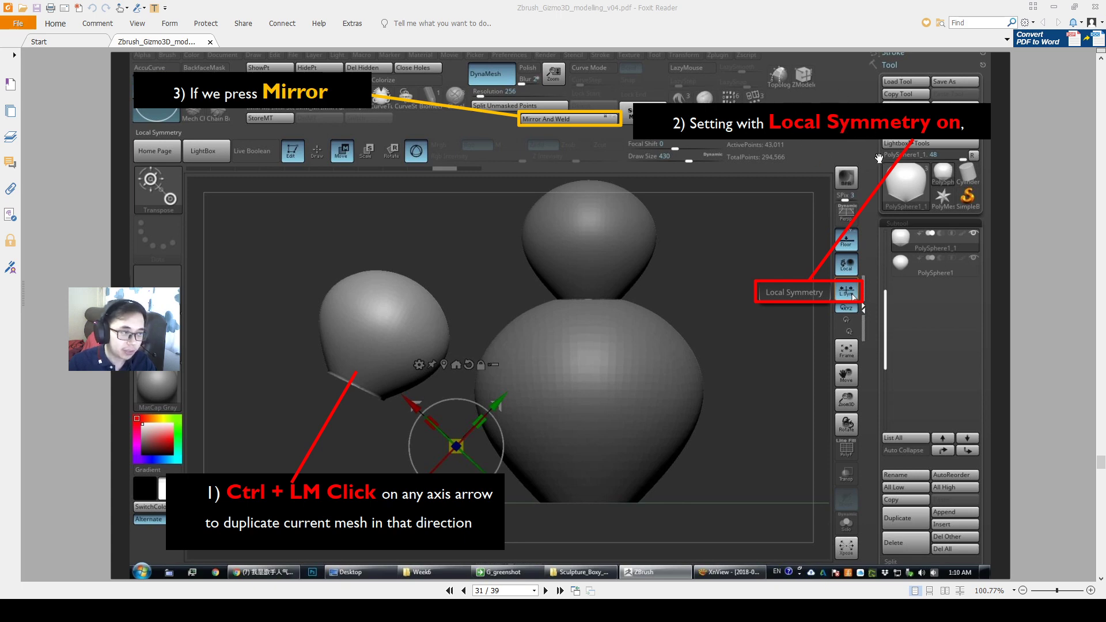
{"action": "mouse_move", "coordinate": [675, 137]}
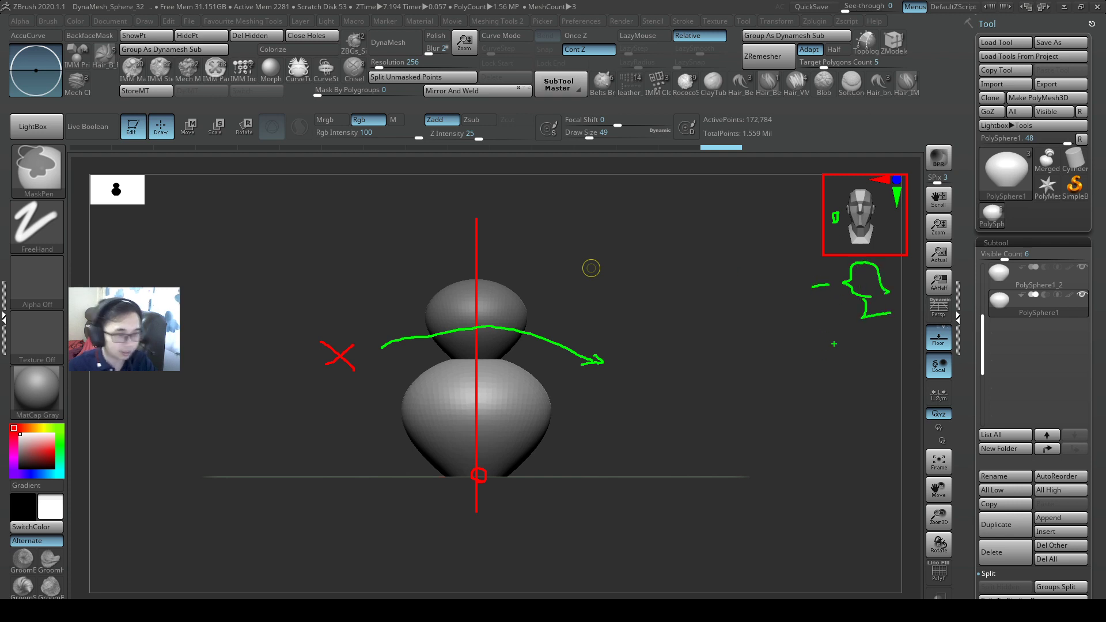
Step: Duplicate the sphere subtool so the list holds PolySphere, PolySphere1_2 and PolySphere1
{"action": "left_click", "coordinate": [640, 36]}
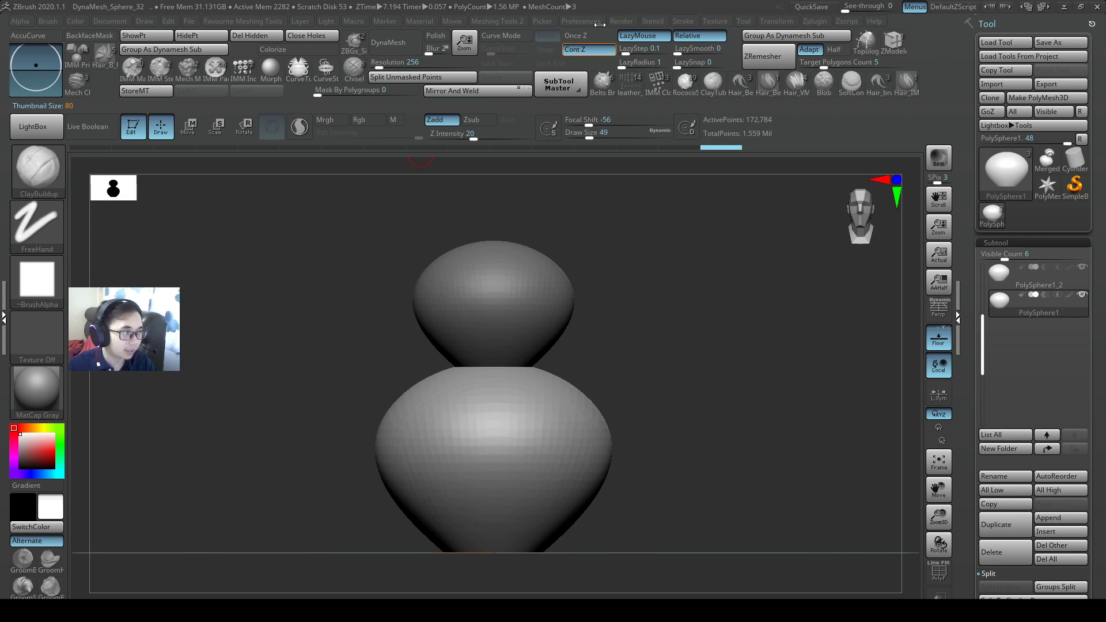
{"action": "mouse_move", "coordinate": [476, 90]}
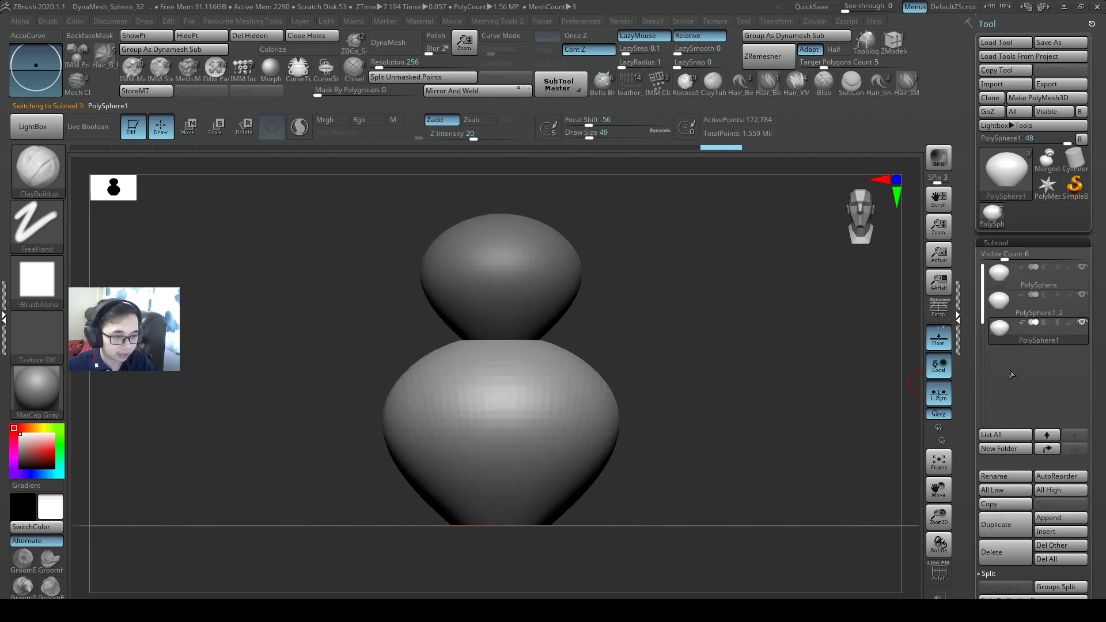
Step: Select PolySphere1_2, scale it into a small blob and move it left of the body with the gizmo
{"action": "left_click", "coordinate": [1037, 300]}
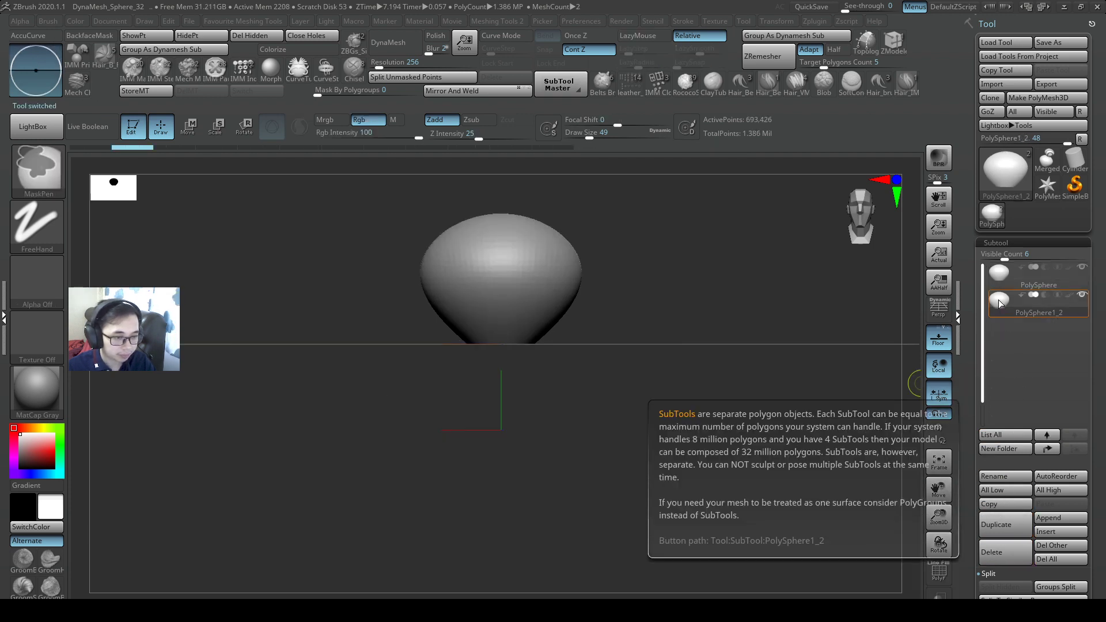
{"action": "left_click", "coordinate": [1039, 274]}
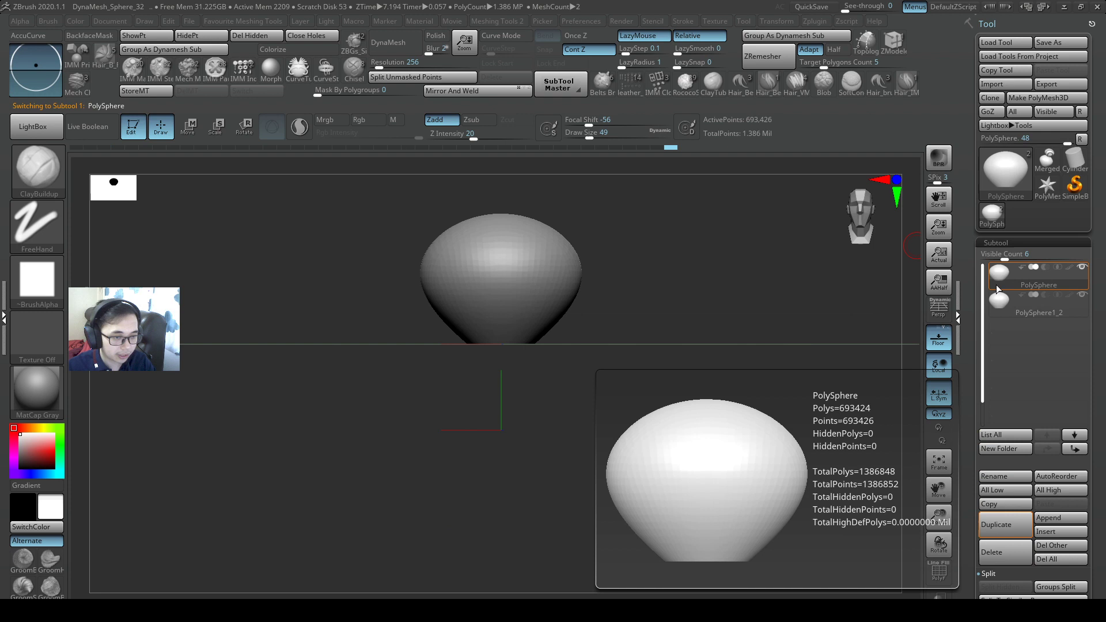
{"action": "left_click", "coordinate": [1037, 299]}
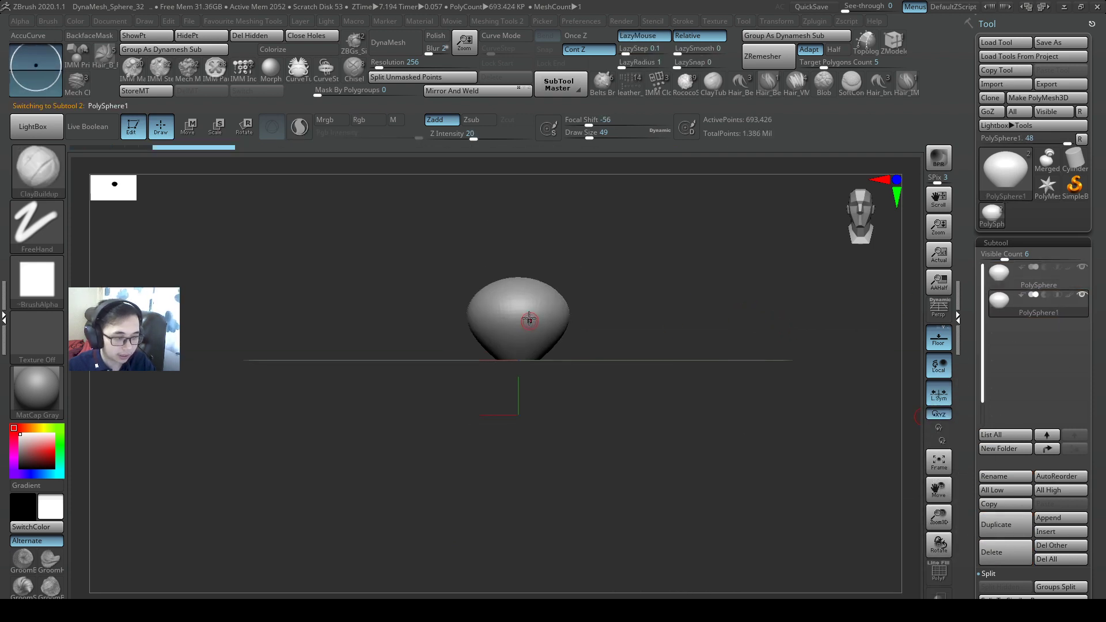
{"action": "left_click", "coordinate": [243, 127]}
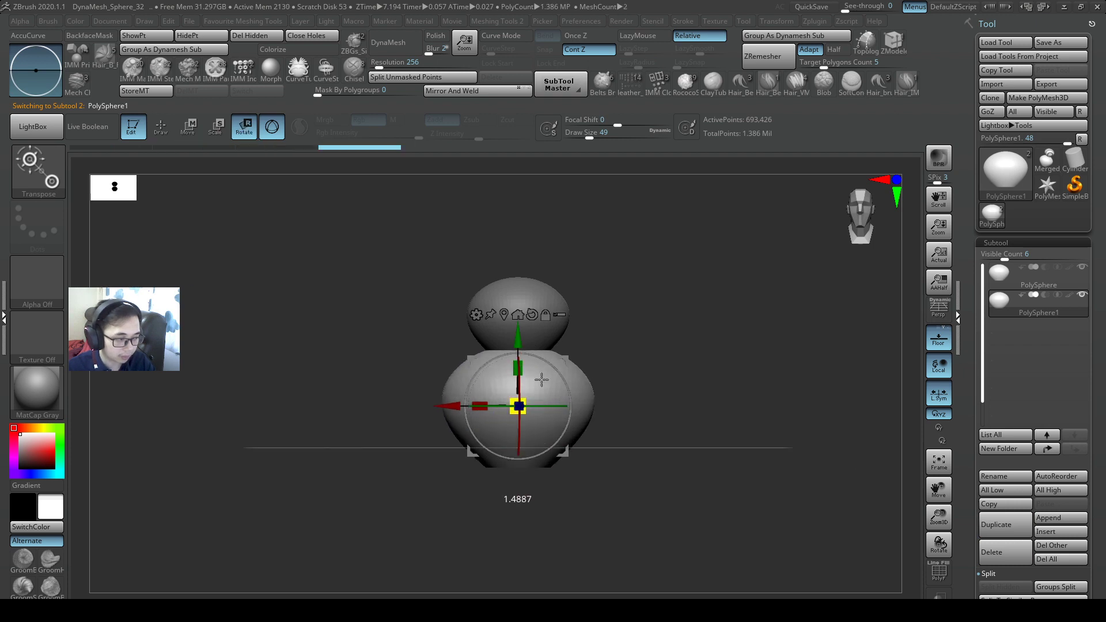
{"action": "left_click", "coordinate": [188, 127]}
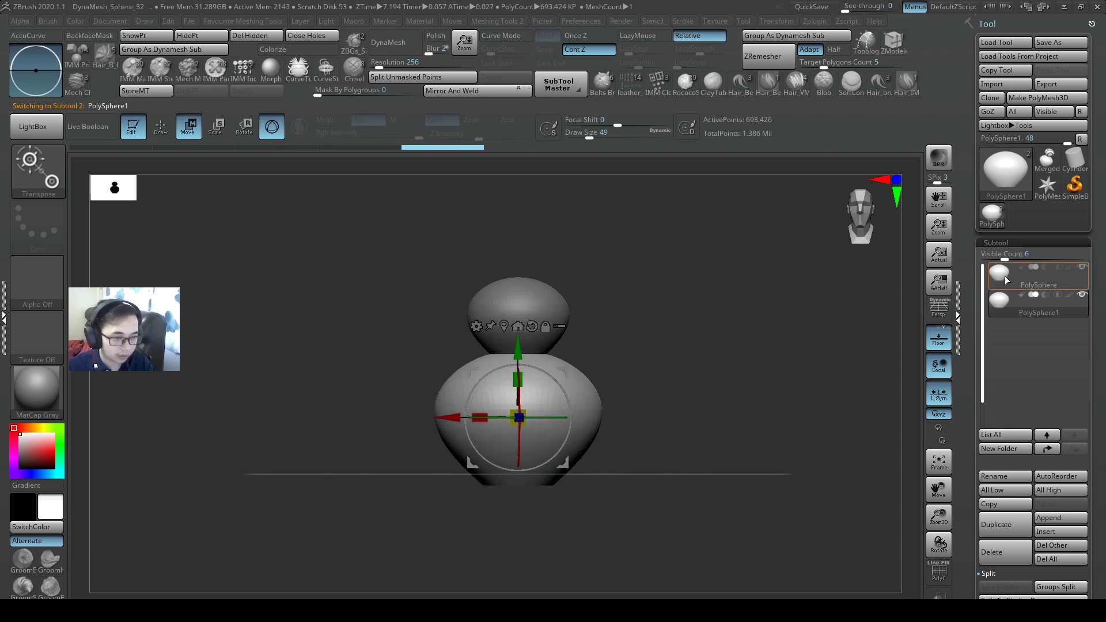
{"action": "left_click", "coordinate": [1004, 524]}
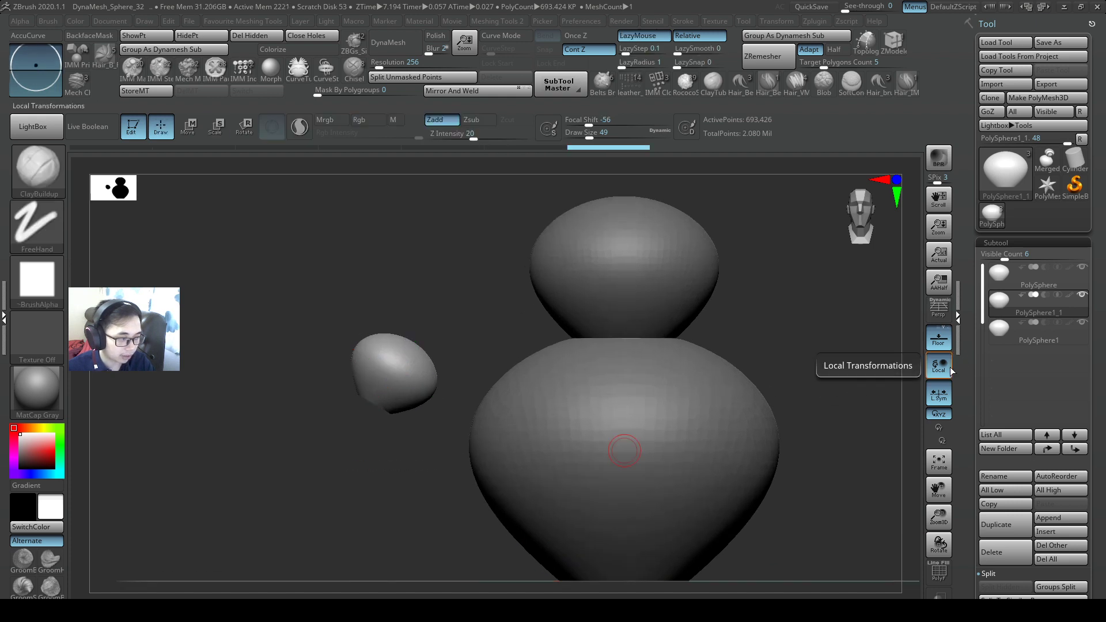
Step: Switch the blob's gizmo to Move mode and enable Local Symmetry
{"action": "left_click", "coordinate": [188, 126]}
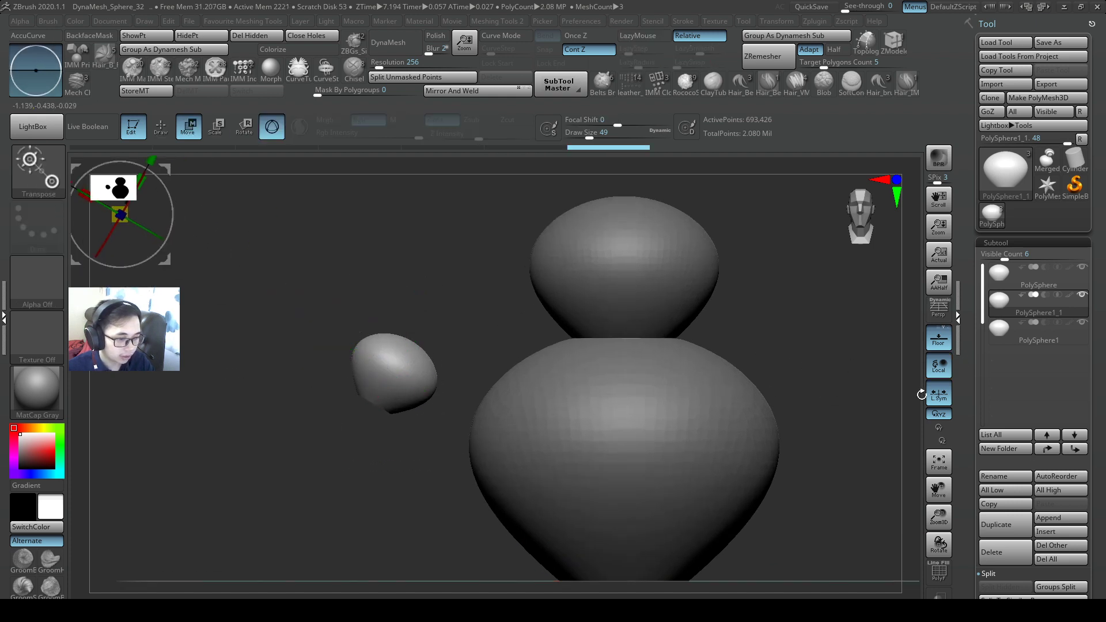
{"action": "mouse_move", "coordinate": [940, 392]}
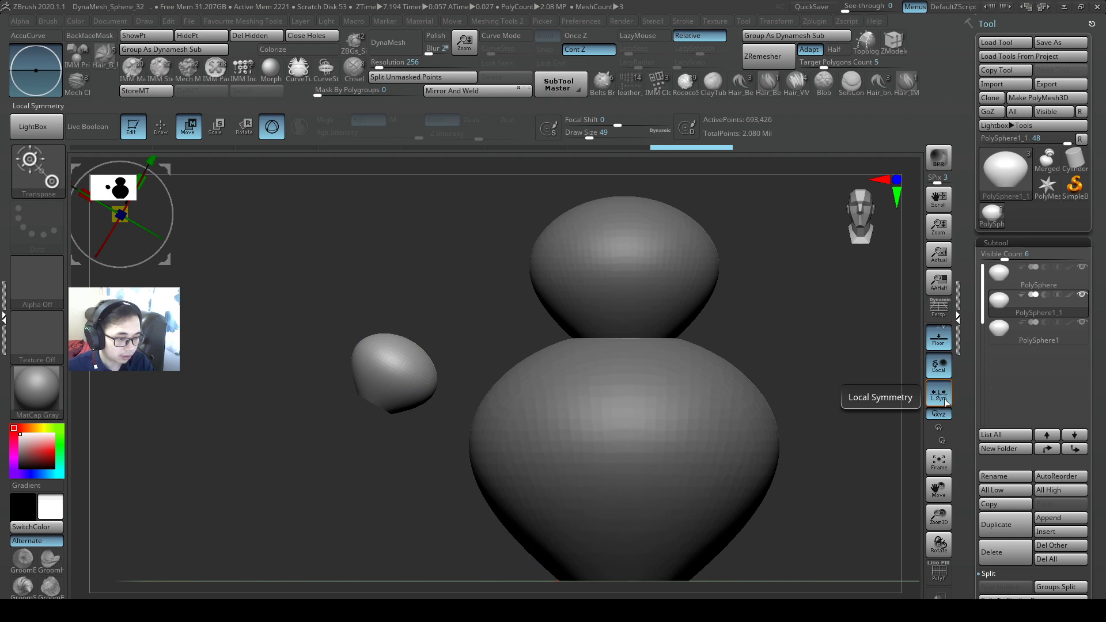
{"action": "mouse_move", "coordinate": [939, 393]}
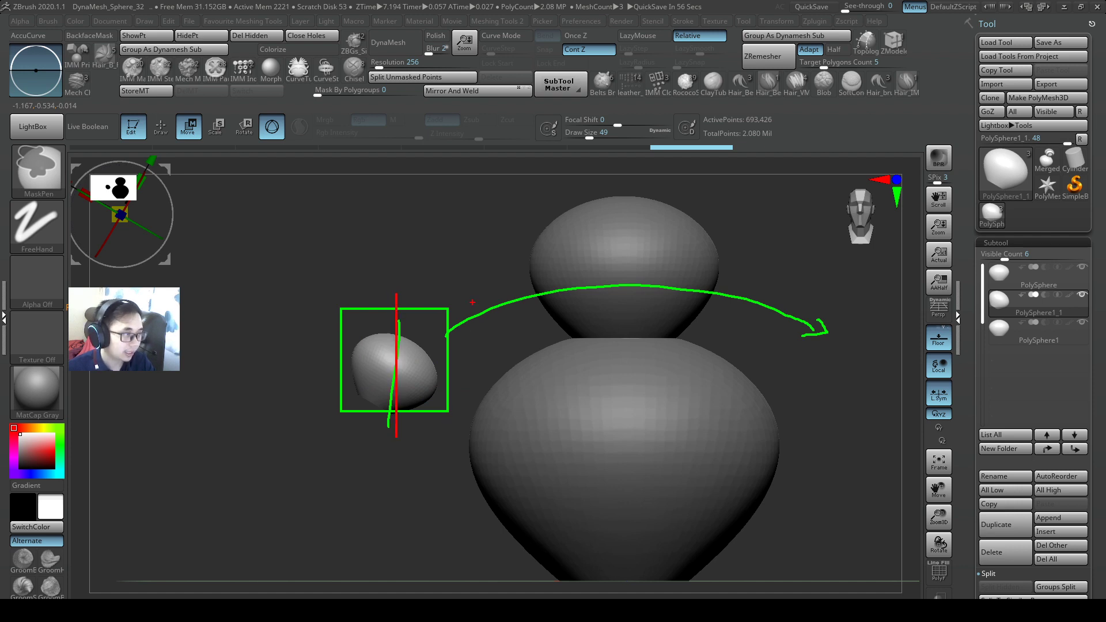
{"action": "left_click", "coordinate": [452, 89]}
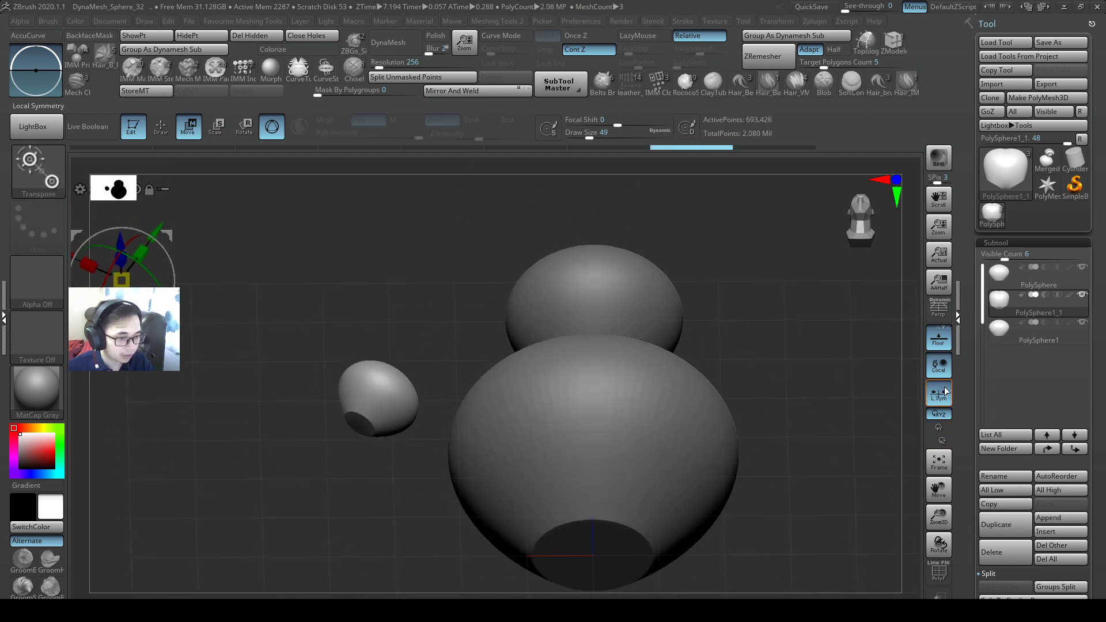
{"action": "mouse_move", "coordinate": [482, 89]}
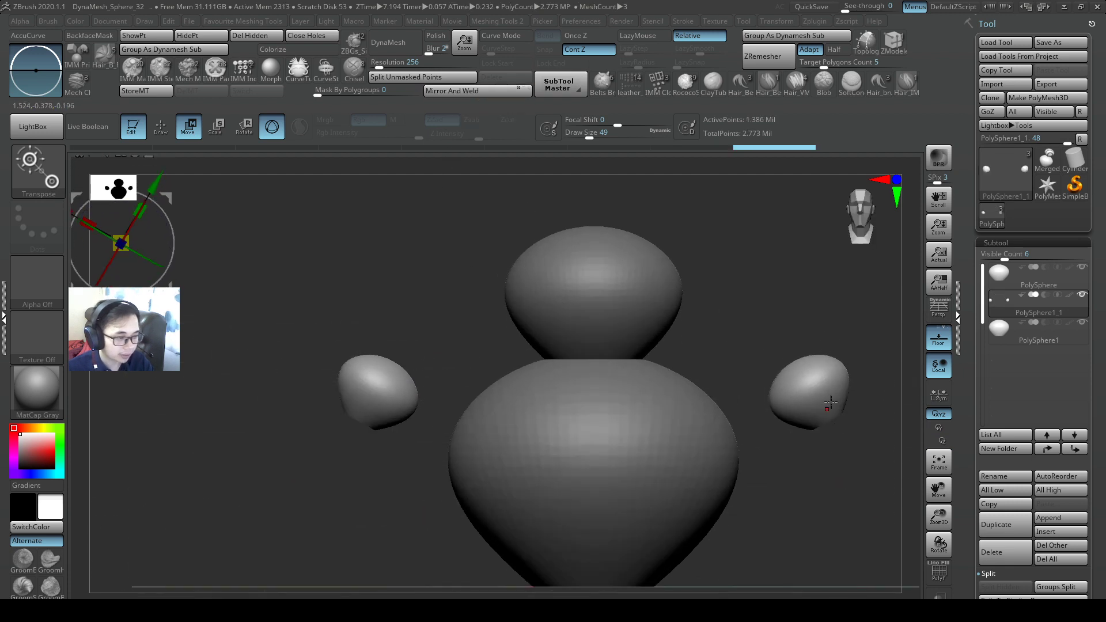
Step: Duplicate the blob across to the right with Local Symmetry and sculpt matching detail into both
{"action": "left_click", "coordinate": [160, 127]}
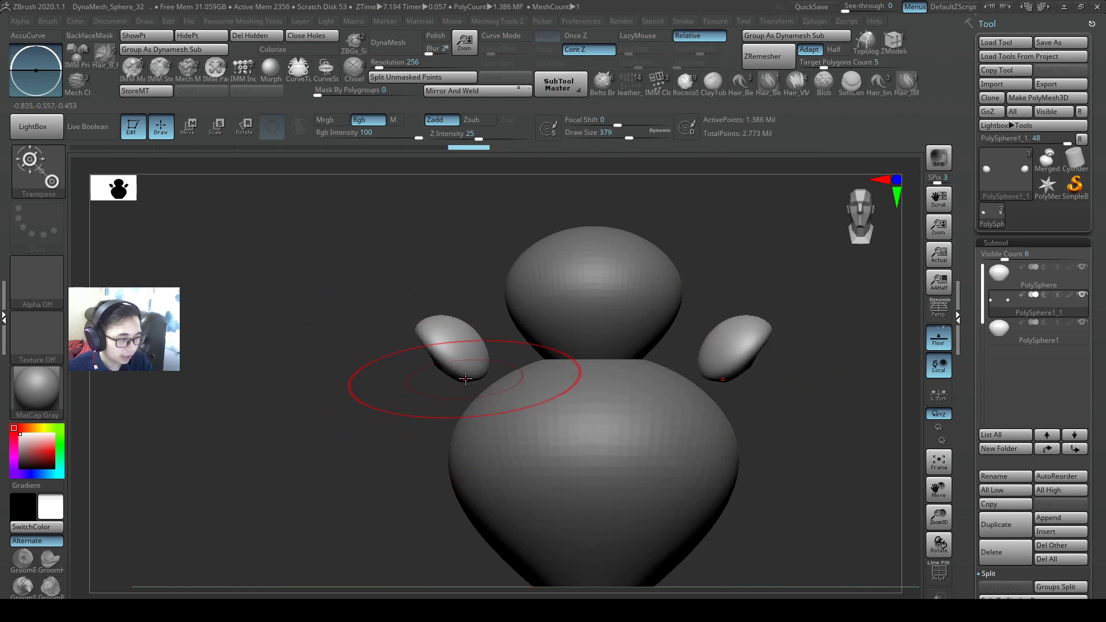
{"action": "left_click", "coordinate": [188, 127]}
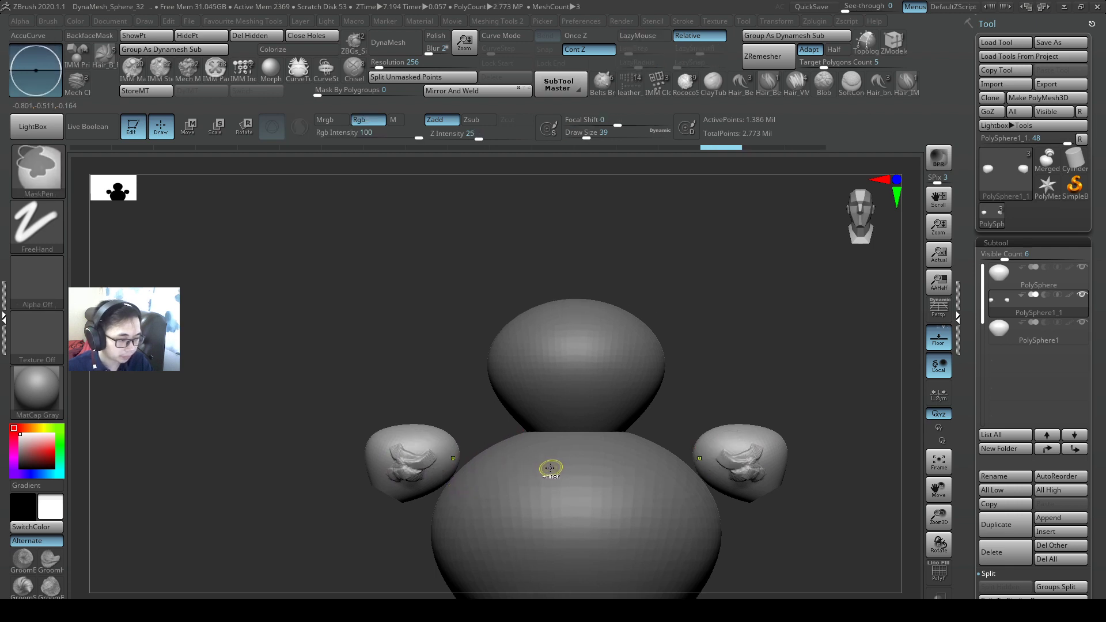
{"action": "left_click", "coordinate": [188, 126]}
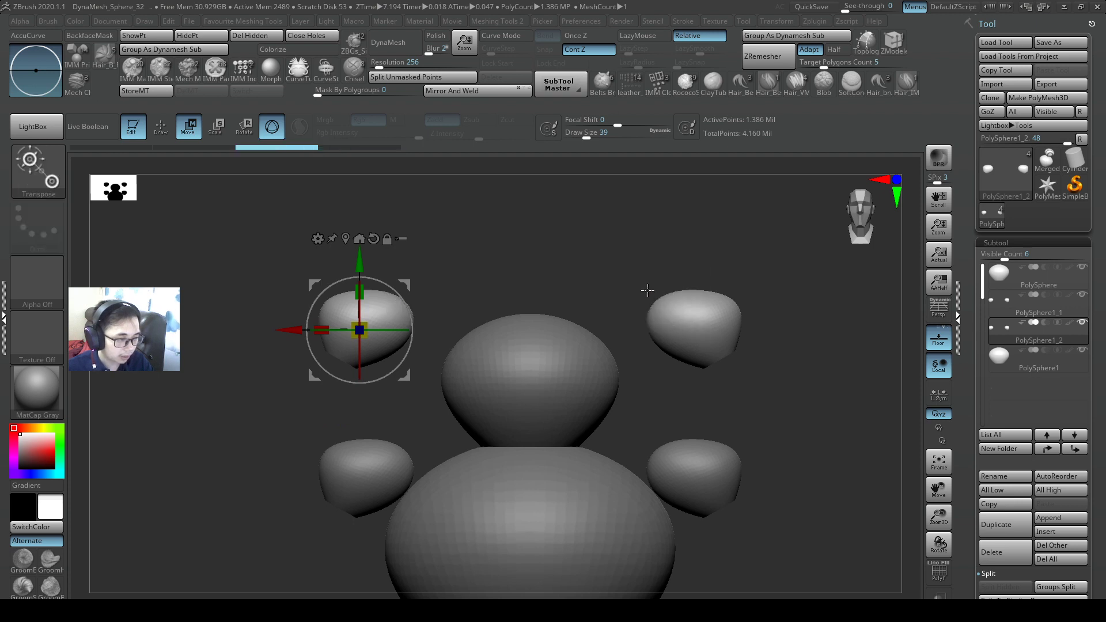
Step: Select the upper-left blob subtool and bring up its Move gizmo, leaving it without a right counterpart
{"action": "left_click", "coordinate": [271, 68]}
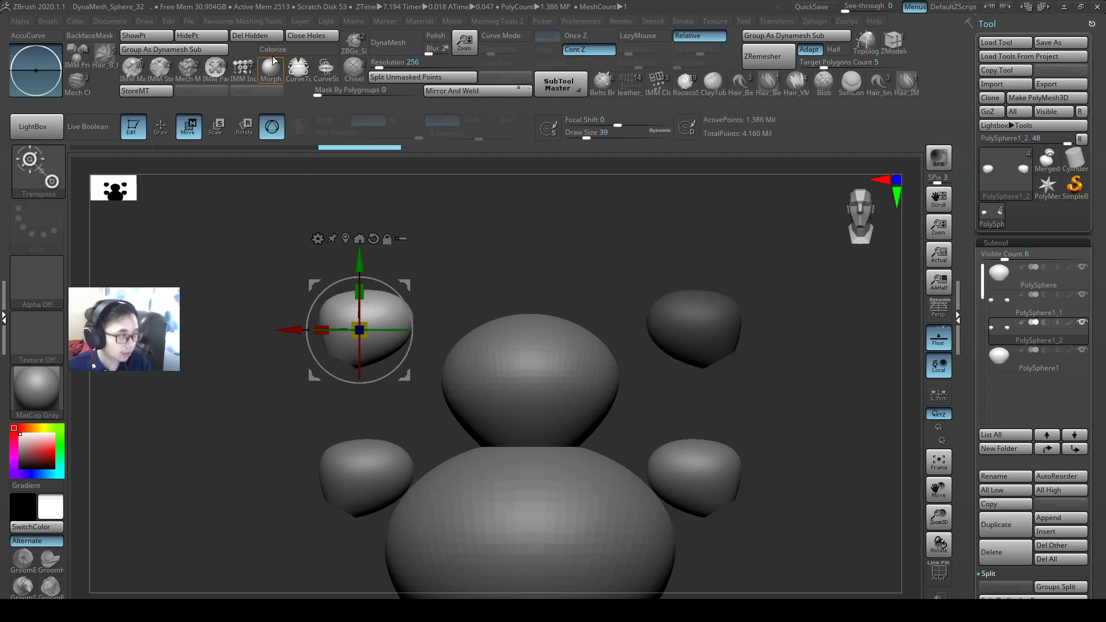
{"action": "left_click", "coordinate": [256, 36]}
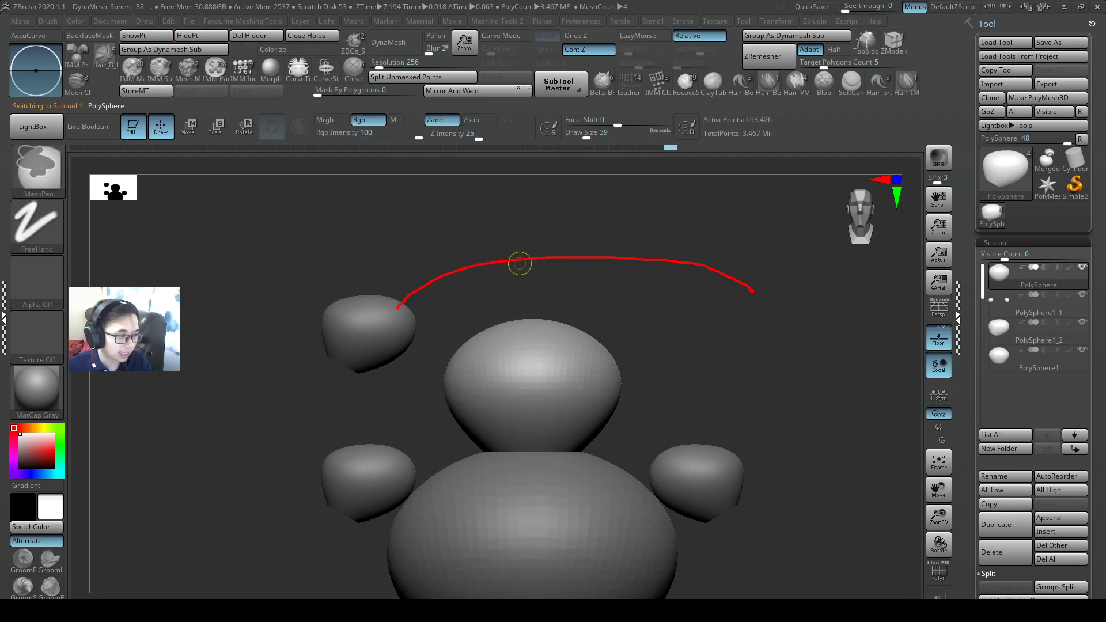
{"action": "left_click", "coordinate": [642, 36]}
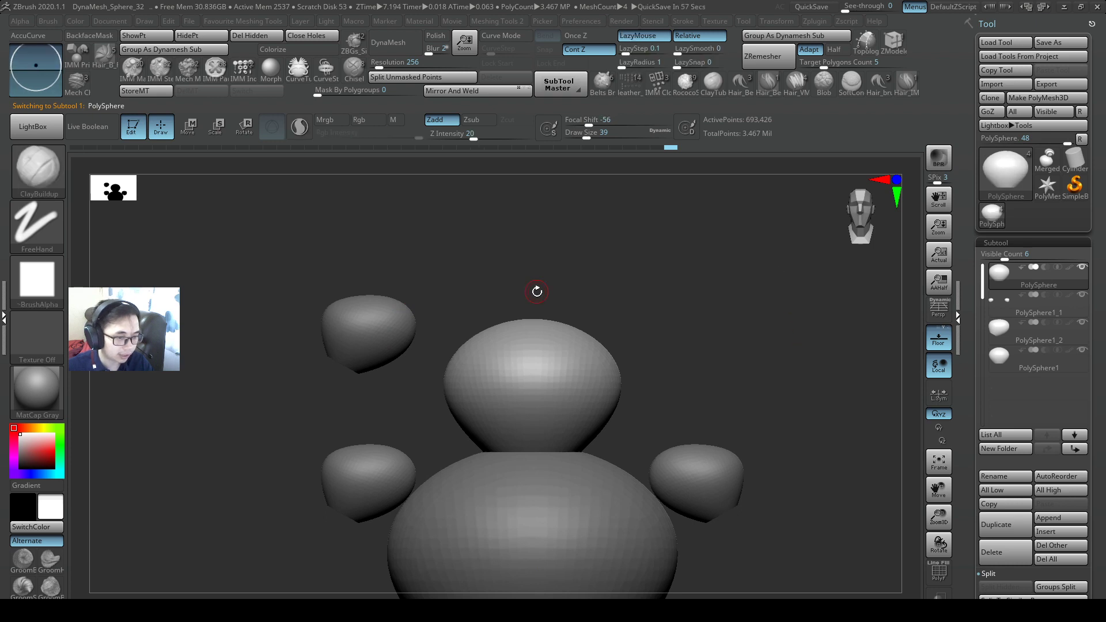
{"action": "left_click", "coordinate": [1038, 340]}
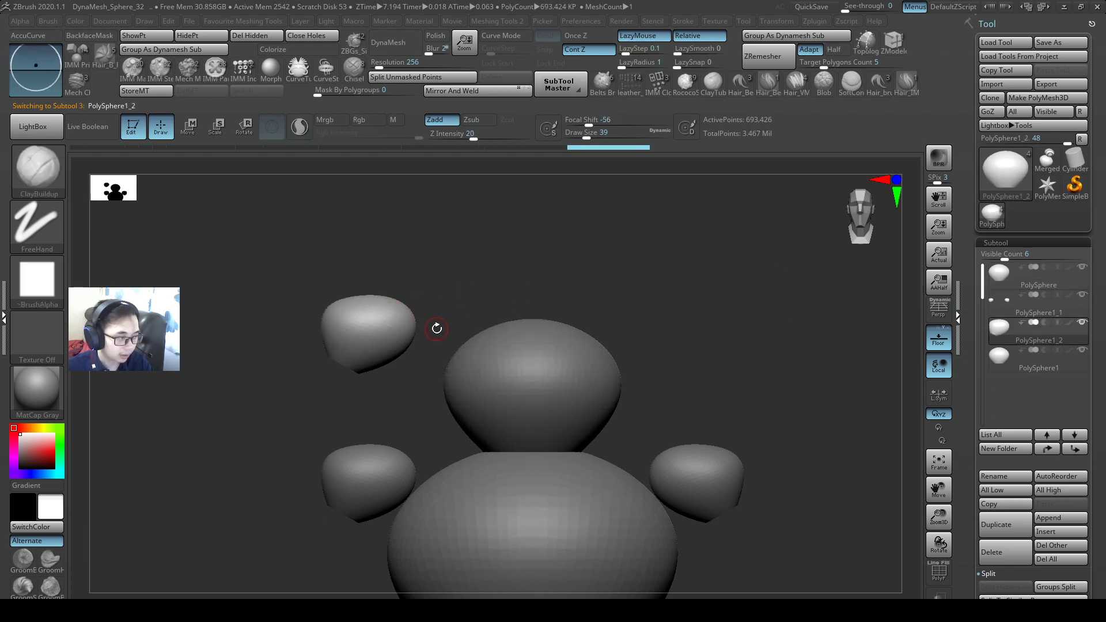
{"action": "left_click", "coordinate": [188, 127]}
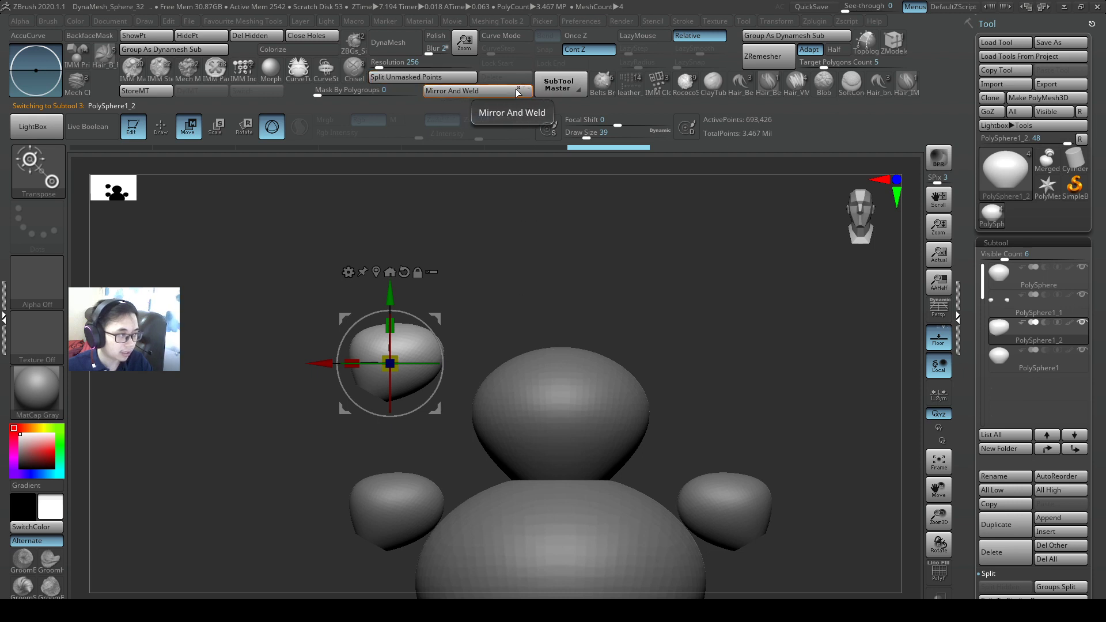
{"action": "mouse_move", "coordinate": [561, 84]}
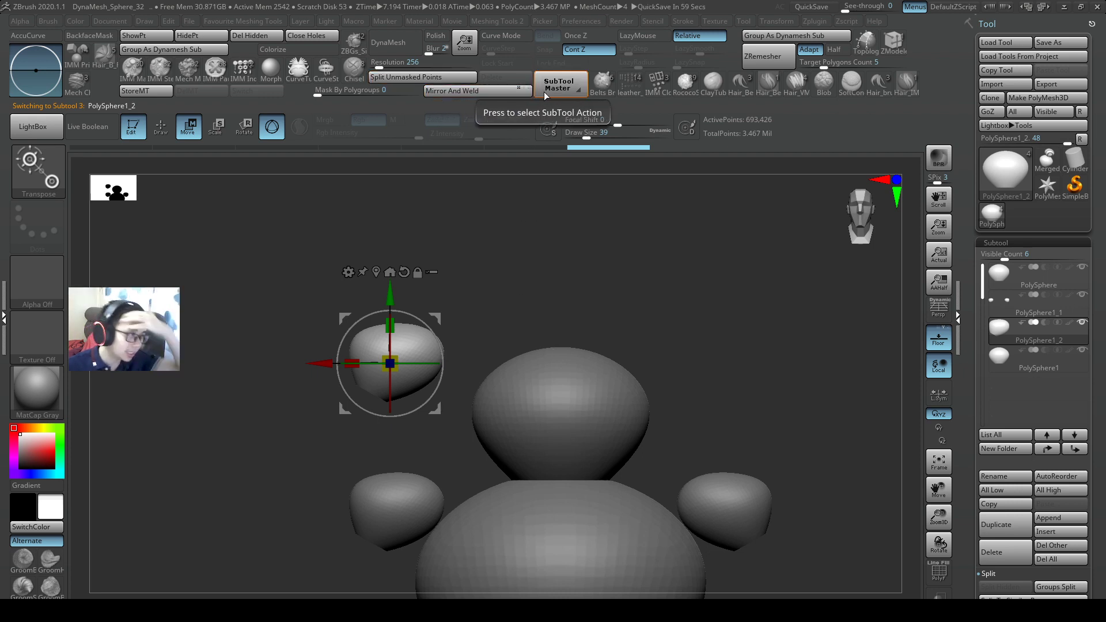
{"action": "mouse_move", "coordinate": [583, 76]}
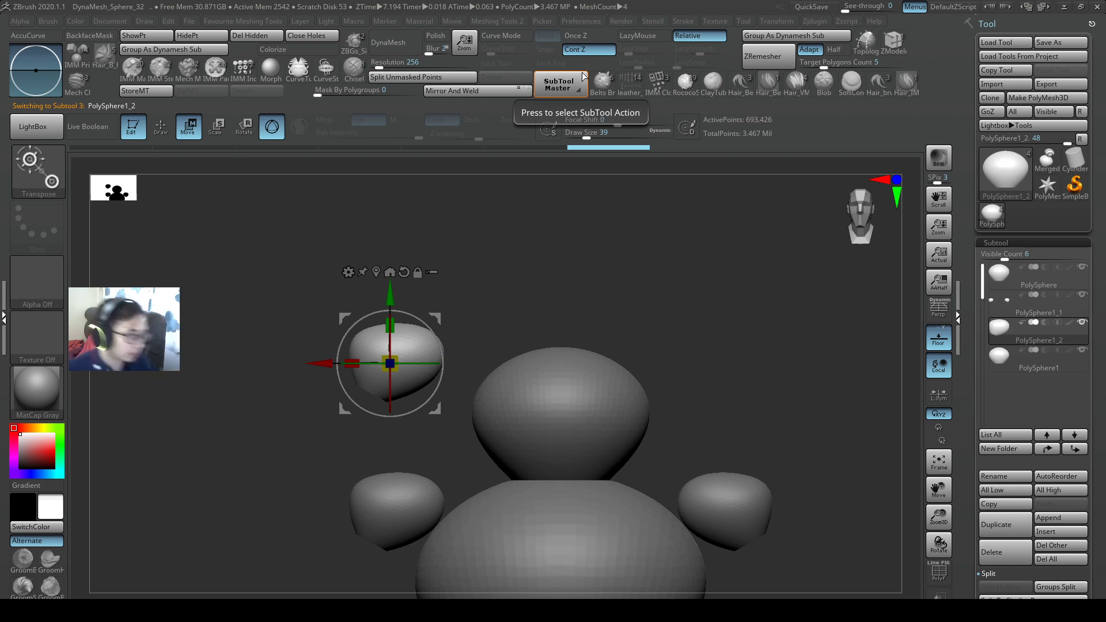
Step: In SubTool Master Mirror, choose the X axis and Append as new SubTool for the upper-left blob
{"action": "left_click", "coordinate": [561, 83]}
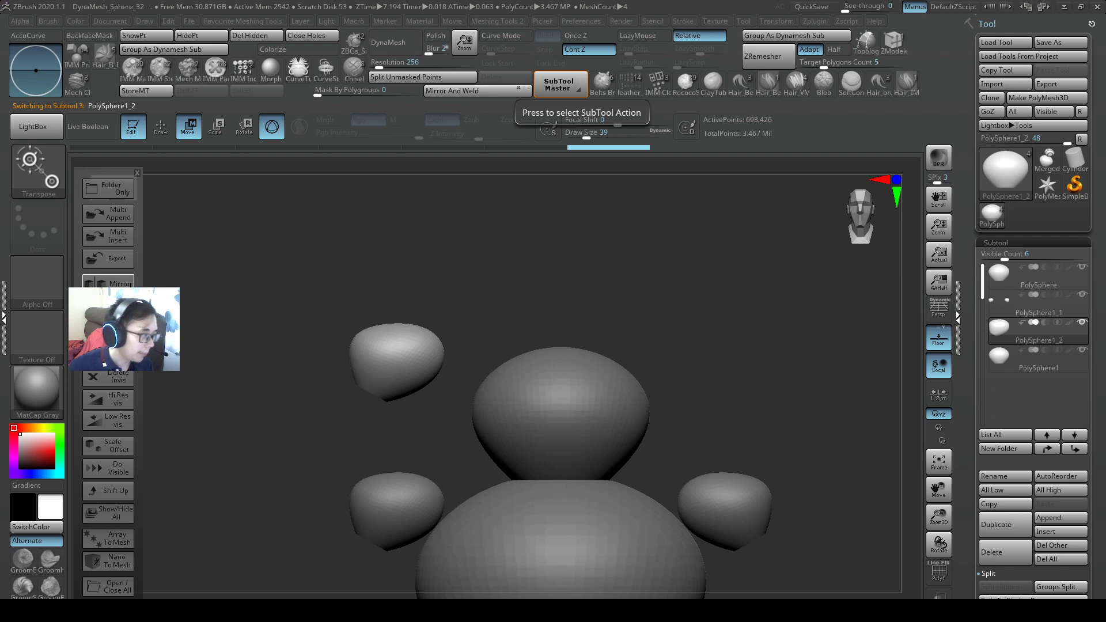
{"action": "left_click", "coordinate": [119, 283]}
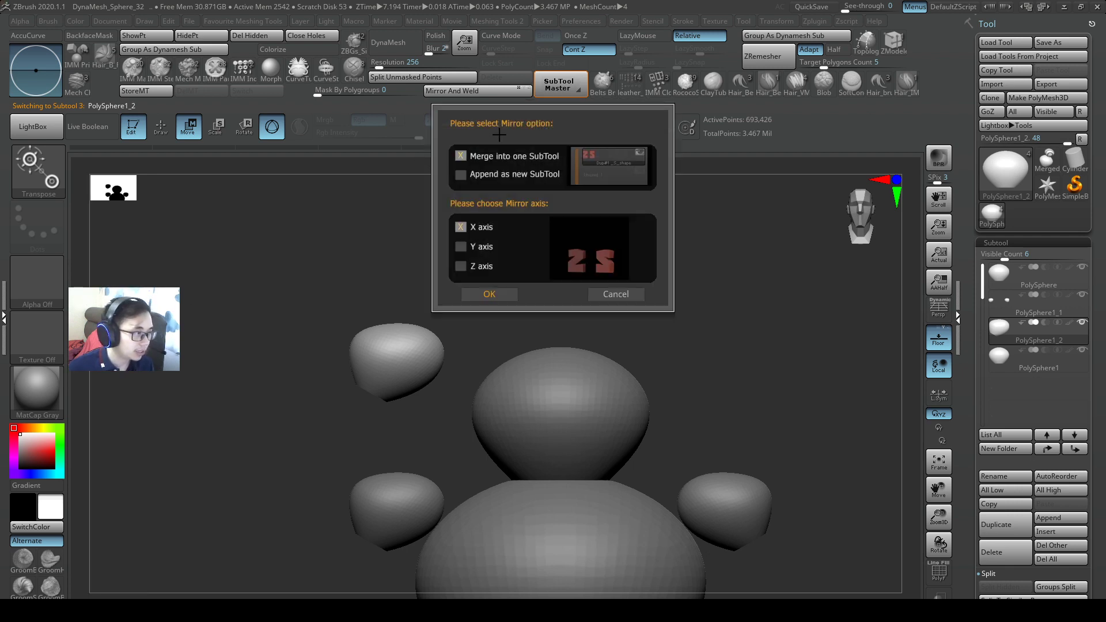
{"action": "mouse_move", "coordinate": [550, 297]}
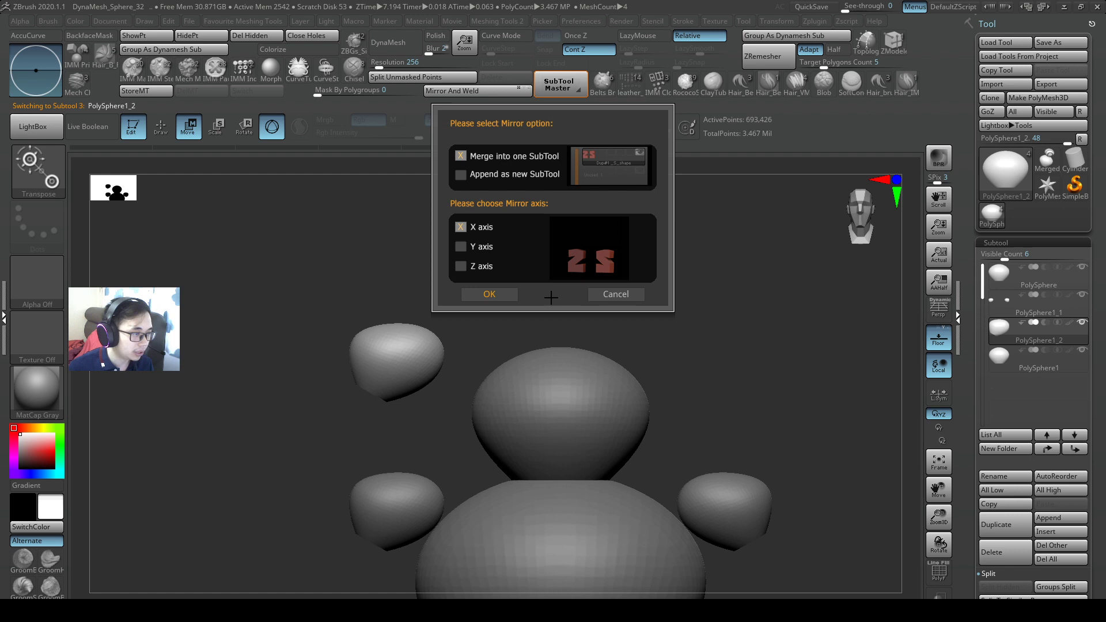
{"action": "left_click", "coordinate": [461, 266]}
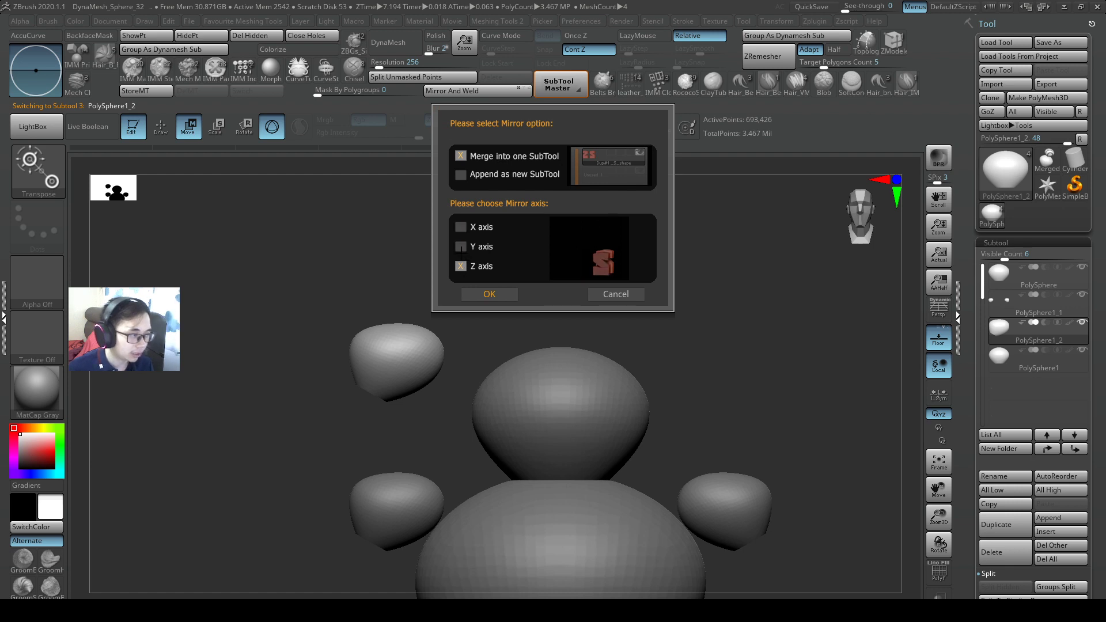
{"action": "left_click", "coordinate": [461, 227]}
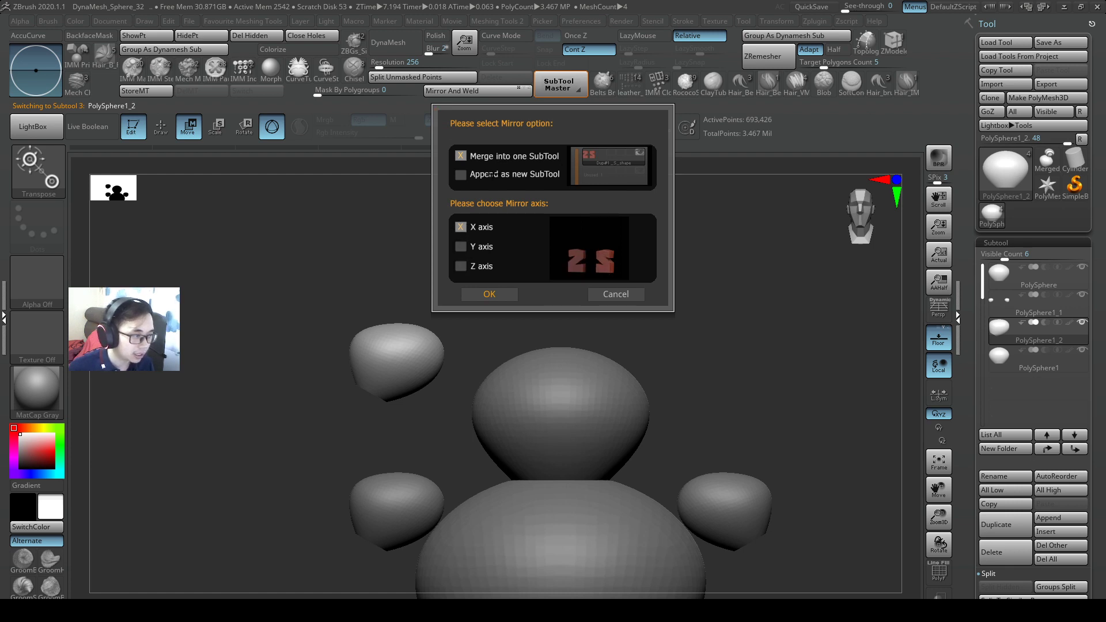
{"action": "left_click", "coordinate": [460, 174]}
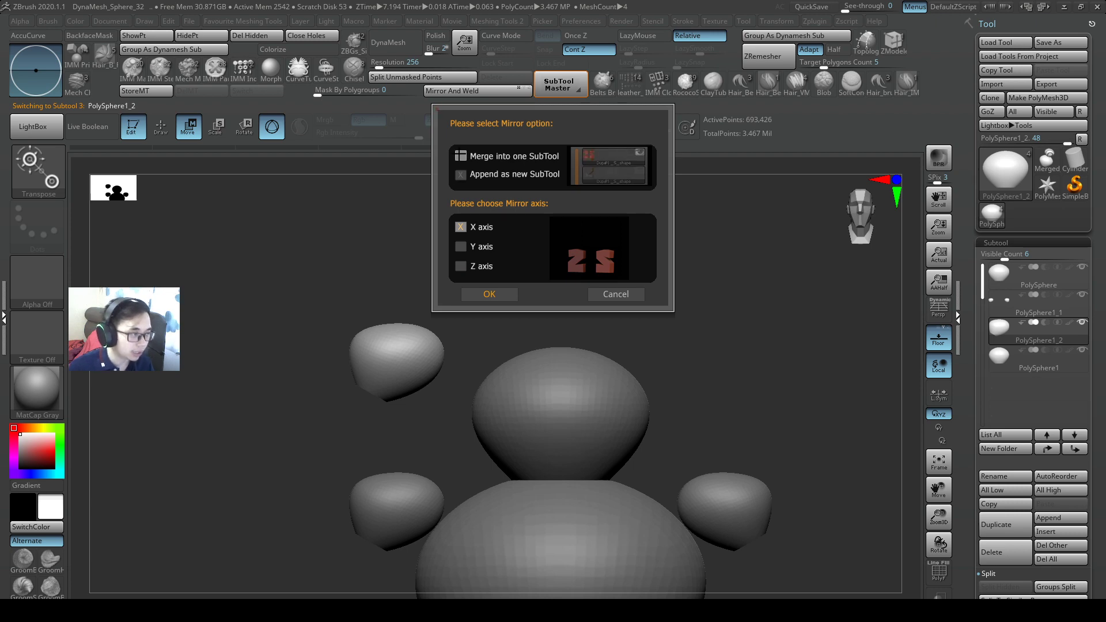
{"action": "left_click", "coordinate": [460, 174]}
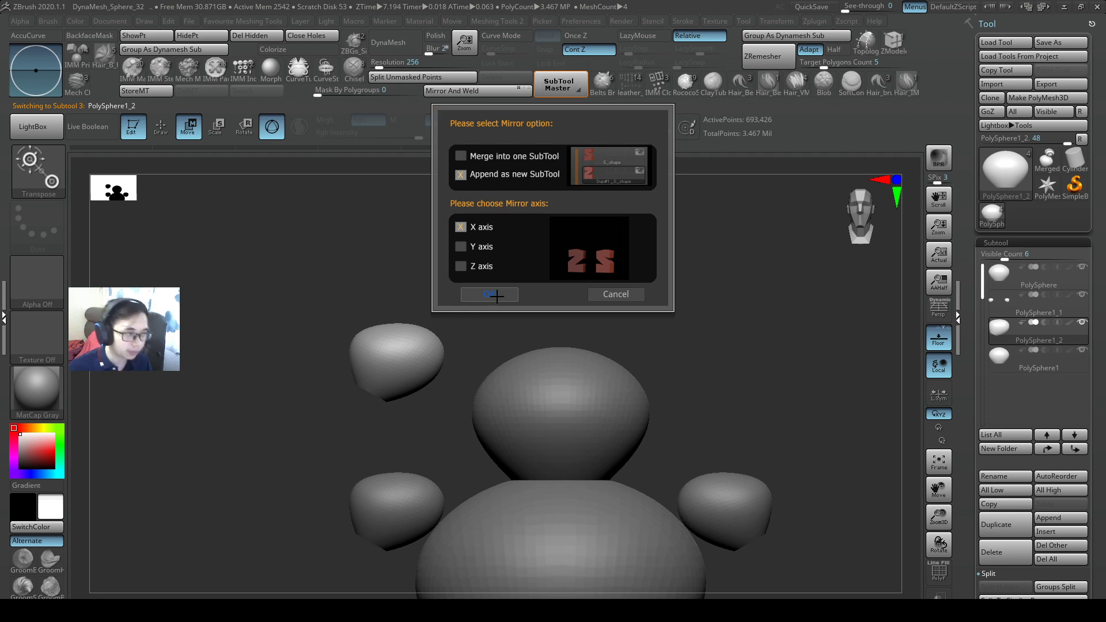
Step: Confirm the mirror, then merge the copy down into the original PolySphere1_2 subtool
{"action": "left_click", "coordinate": [488, 293]}
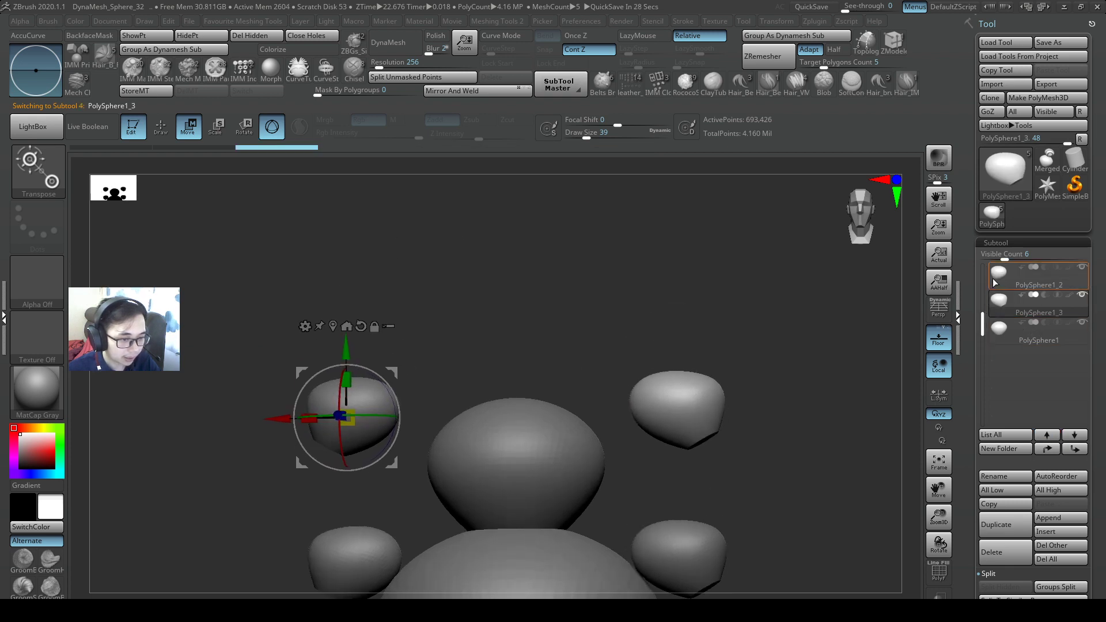
{"action": "left_click", "coordinate": [1039, 284]}
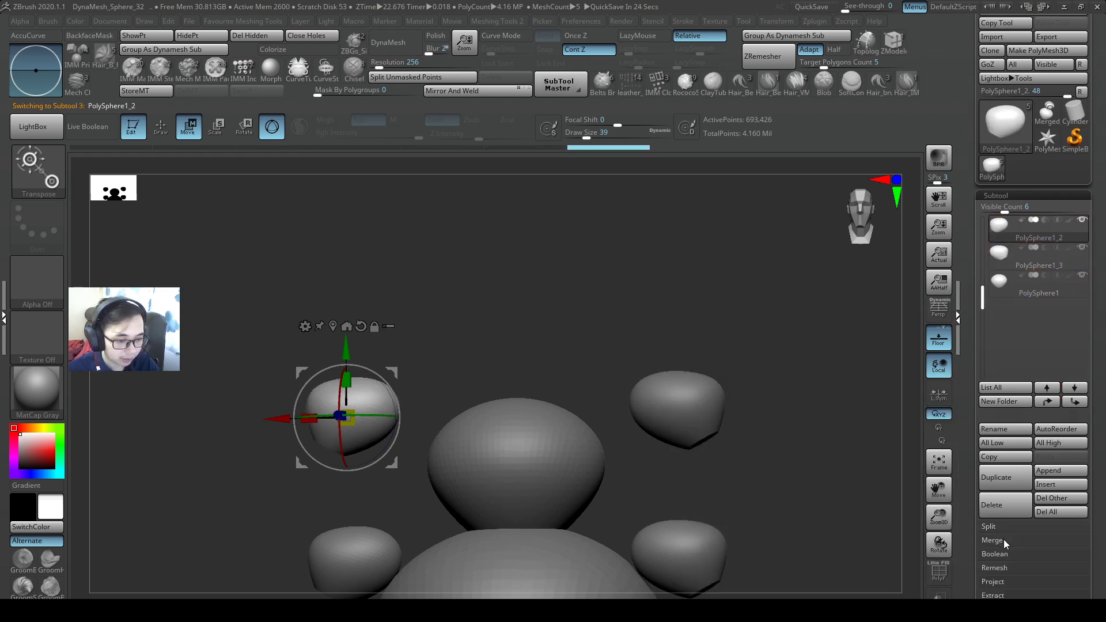
{"action": "left_click", "coordinate": [992, 539]}
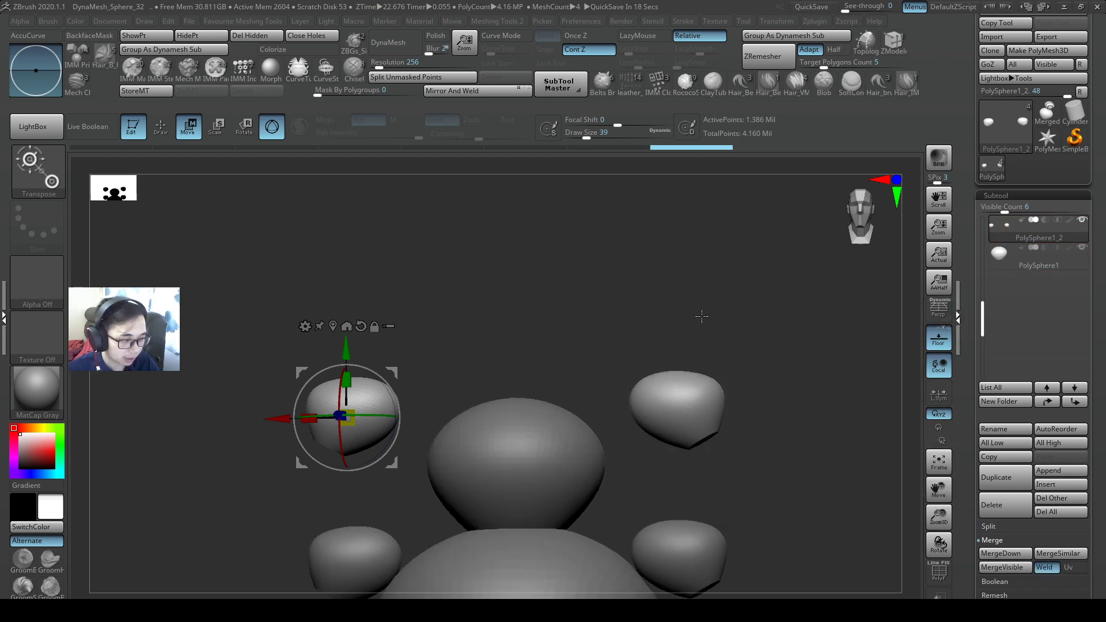
{"action": "left_click", "coordinate": [1037, 237]}
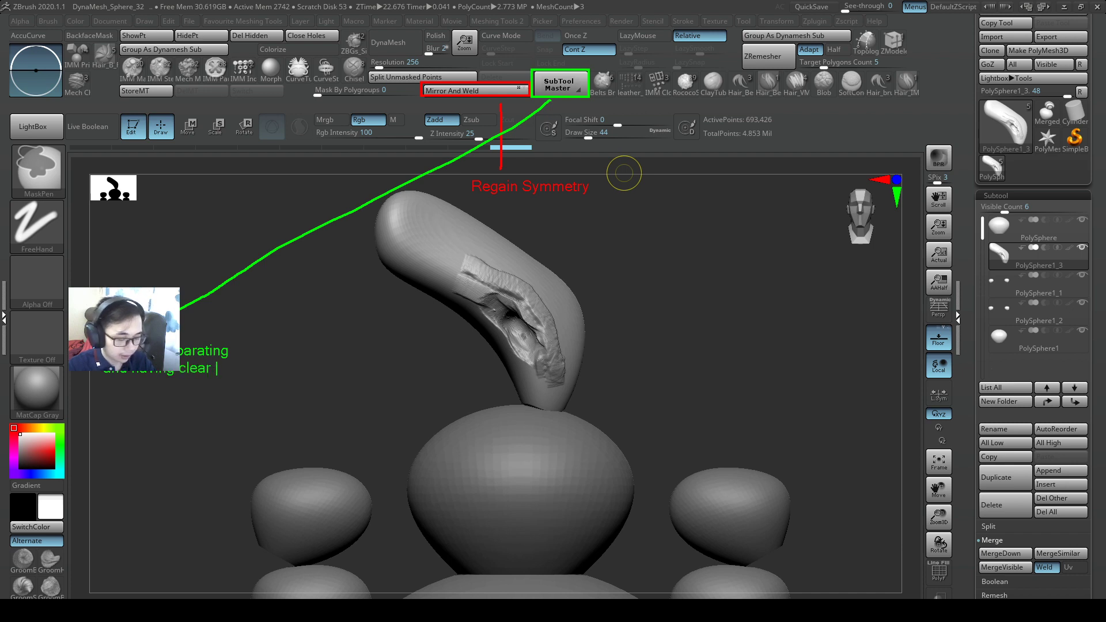
{"action": "type", "text": ", separate mes"}
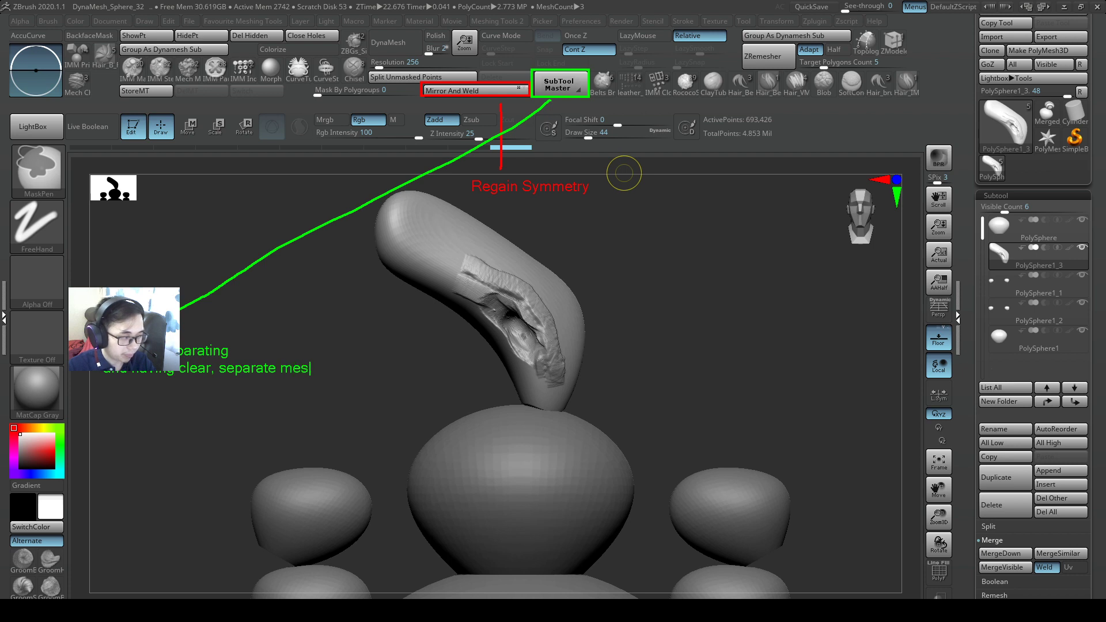
{"action": "type", "text": "hes"}
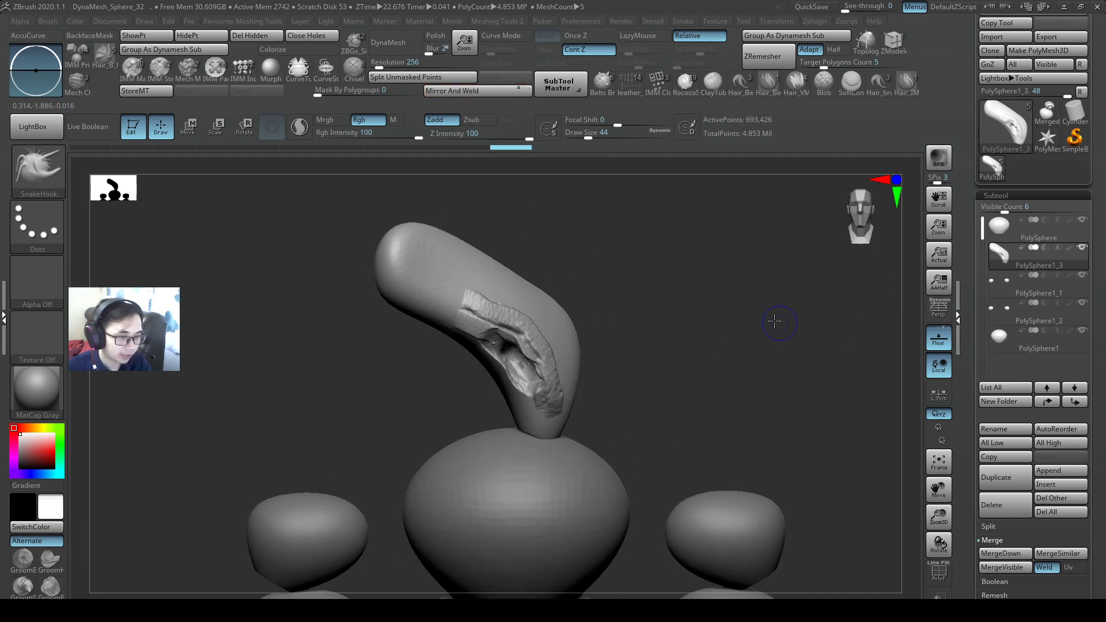
Step: Duplicate the horn as a spare, then Mirror And Weld the original PolySphere1_3 into a V shape
{"action": "left_click", "coordinate": [1039, 283]}
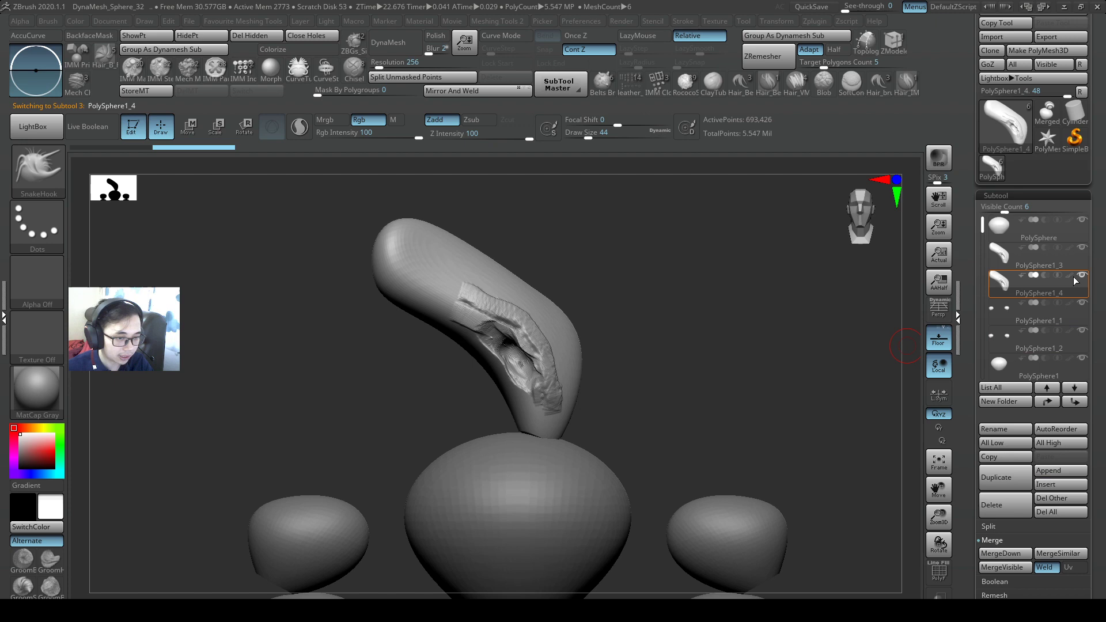
{"action": "left_click", "coordinate": [1037, 265]}
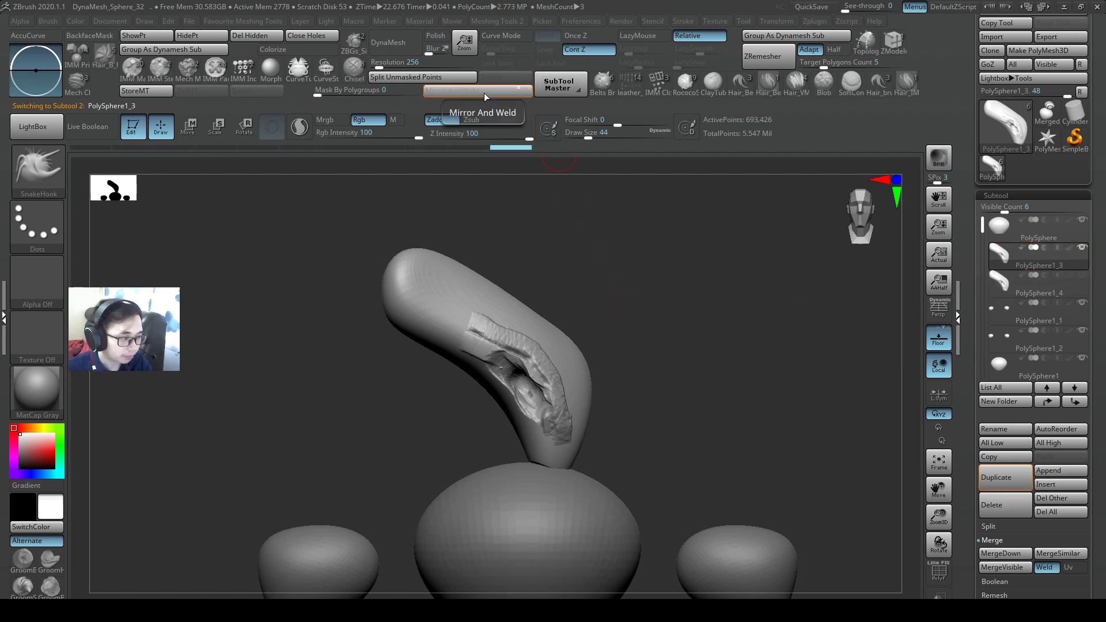
{"action": "left_click", "coordinate": [479, 93]}
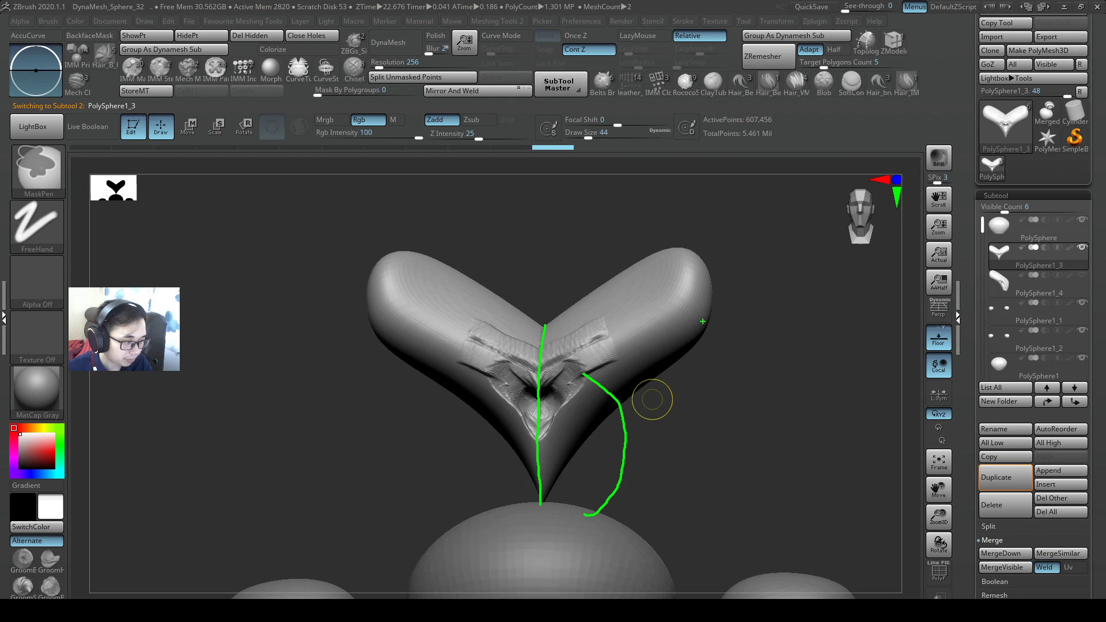
Step: Sculpt the welded V-shaped horns with ClayBuildup into a broad, smoothed symmetric form
{"action": "left_click", "coordinate": [641, 35]}
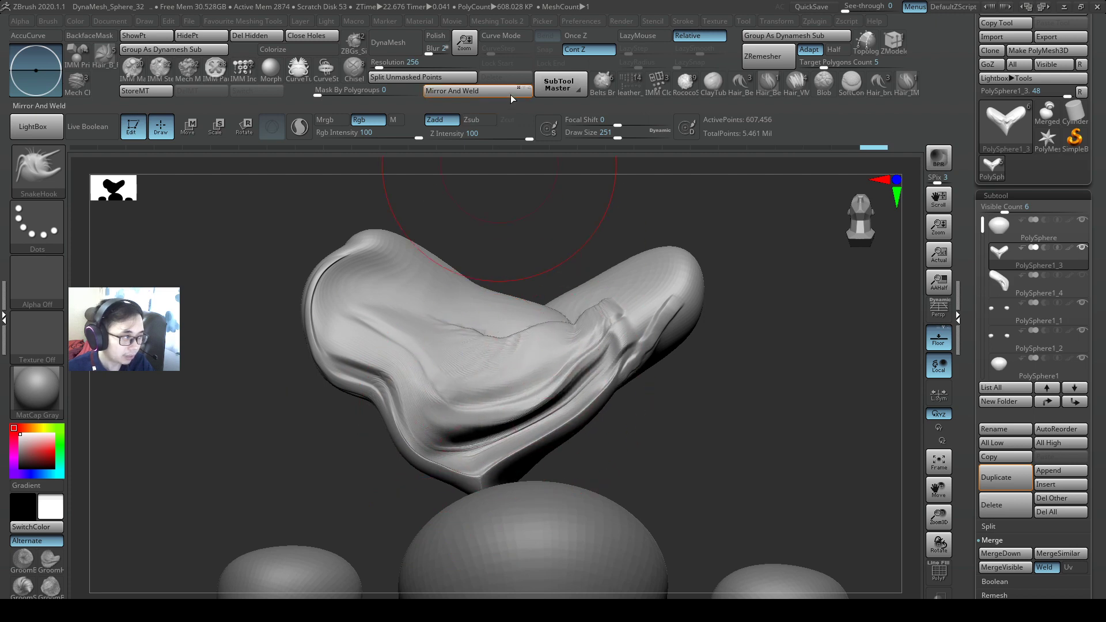
{"action": "mouse_move", "coordinate": [477, 90]}
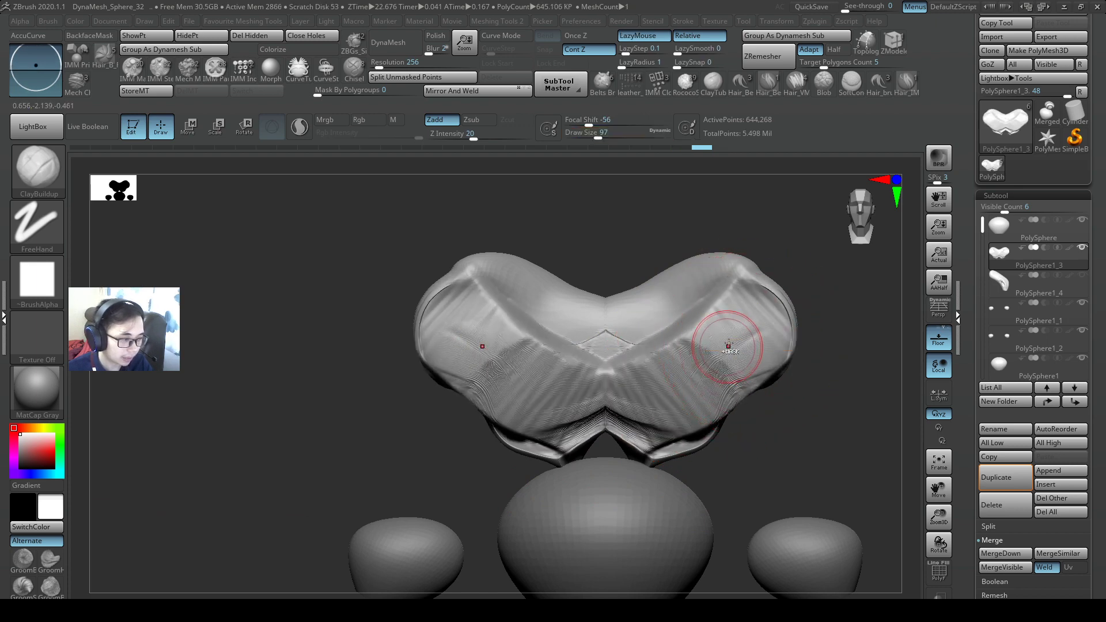
Step: Mirror spare copy PolySphere1_4 across X with Merge into one SubTool, reaching the 1,386,848-polygon warning
{"action": "left_click", "coordinate": [1037, 284]}
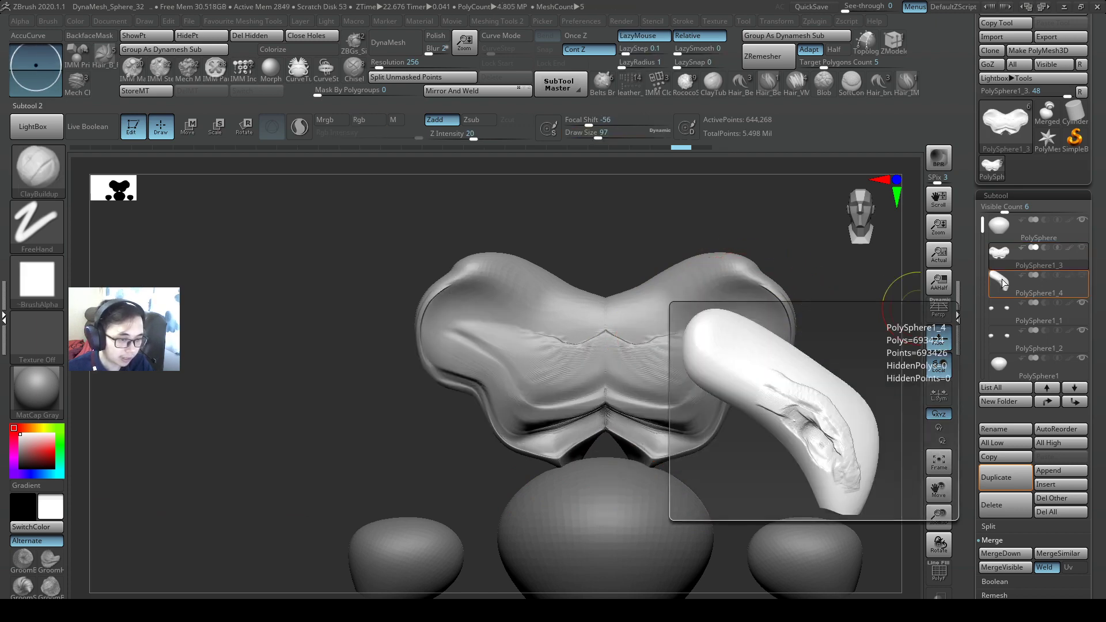
{"action": "left_click", "coordinate": [1037, 282]}
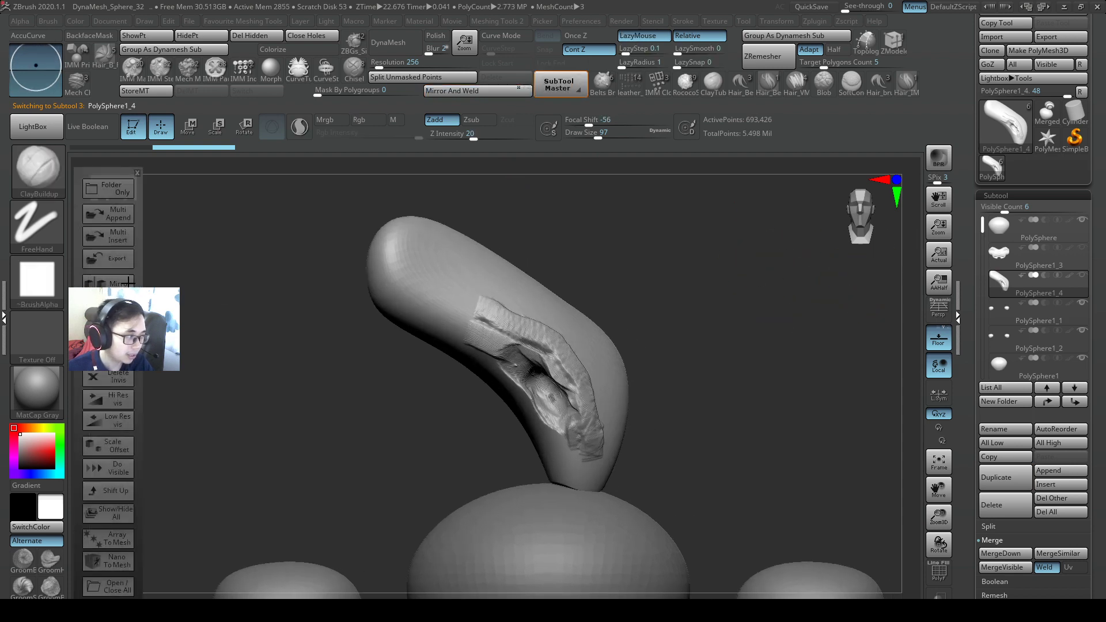
{"action": "left_click", "coordinate": [118, 283]}
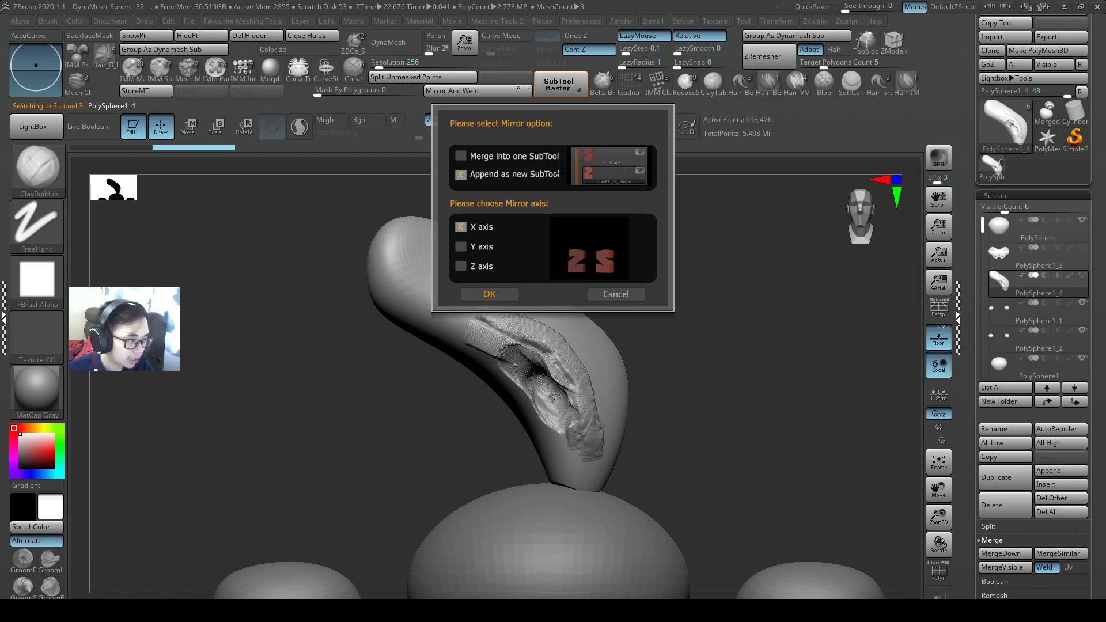
{"action": "left_click", "coordinate": [460, 155]}
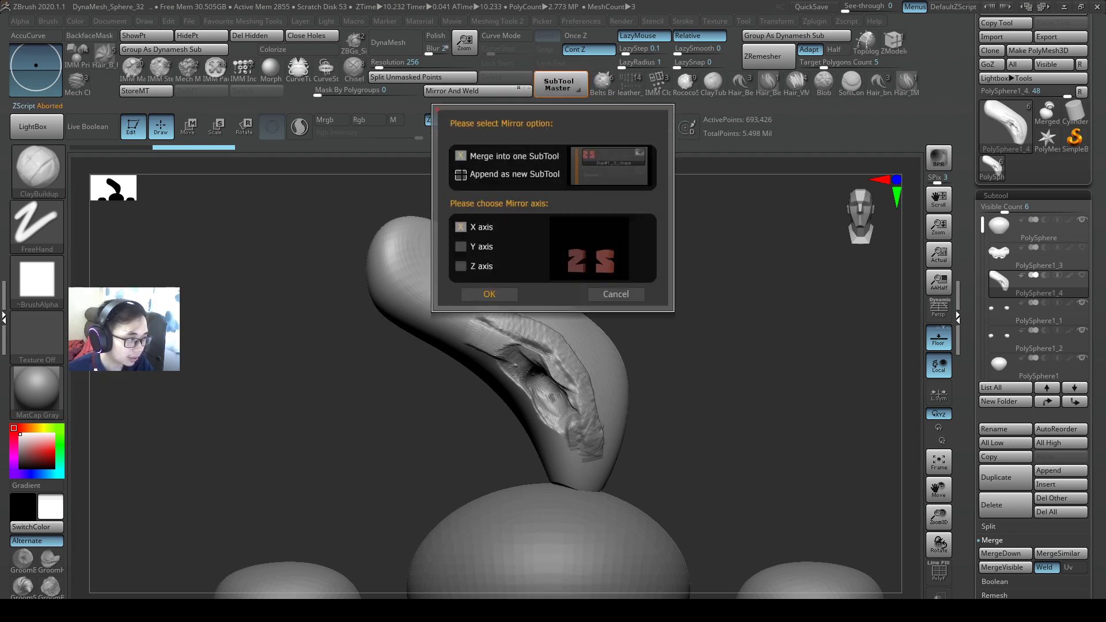
{"action": "left_click", "coordinate": [460, 174]}
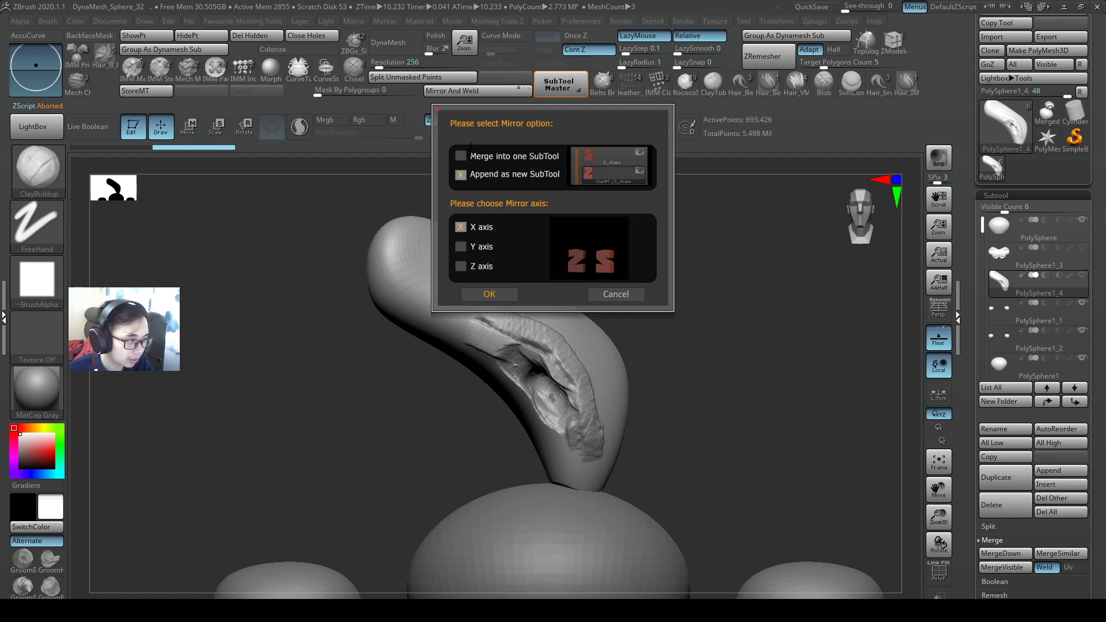
{"action": "left_click", "coordinate": [461, 155]}
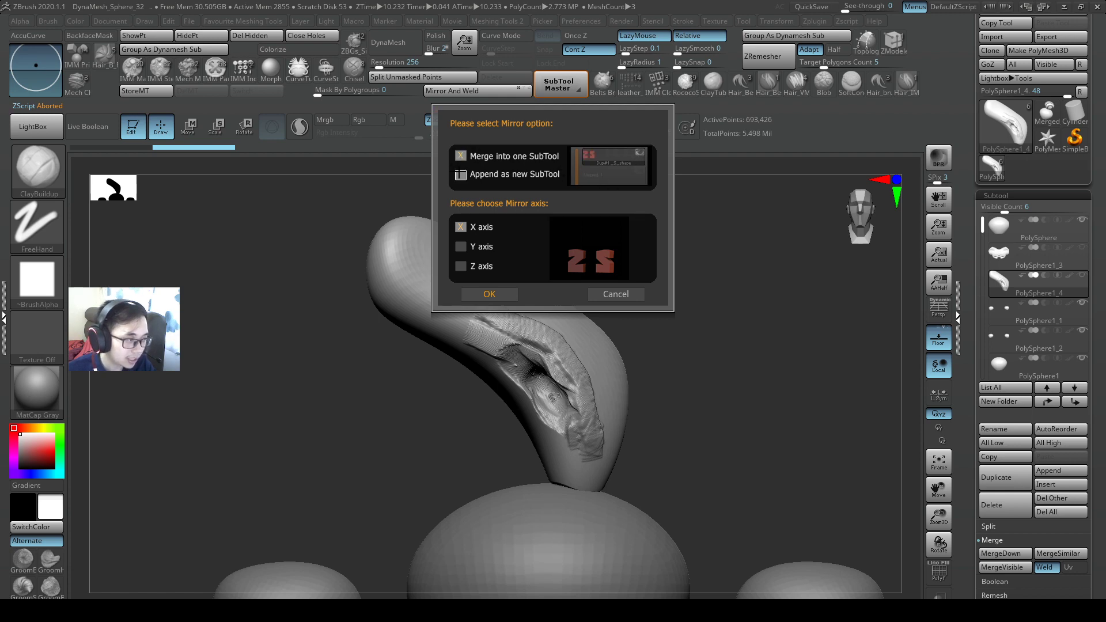
{"action": "left_click", "coordinate": [459, 174]}
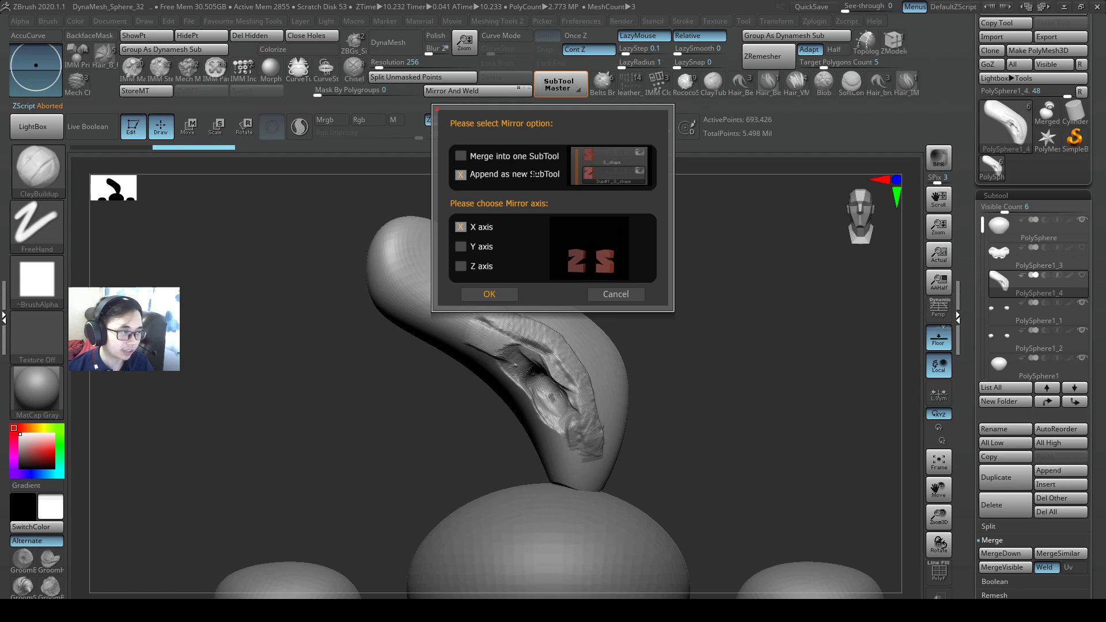
{"action": "left_click", "coordinate": [461, 156]}
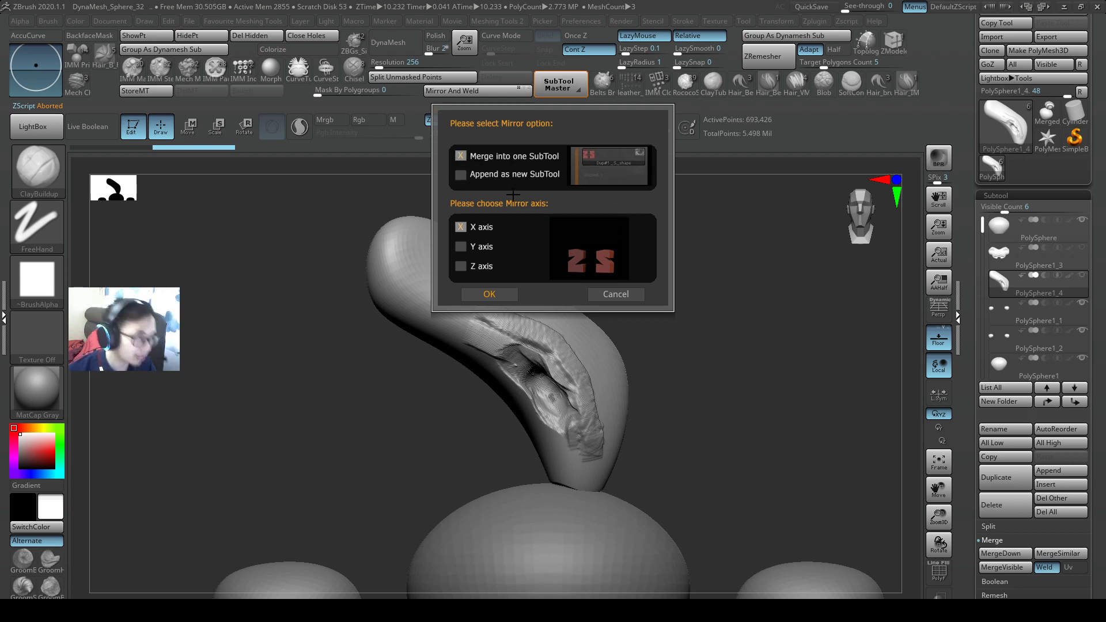
{"action": "left_click", "coordinate": [489, 294]}
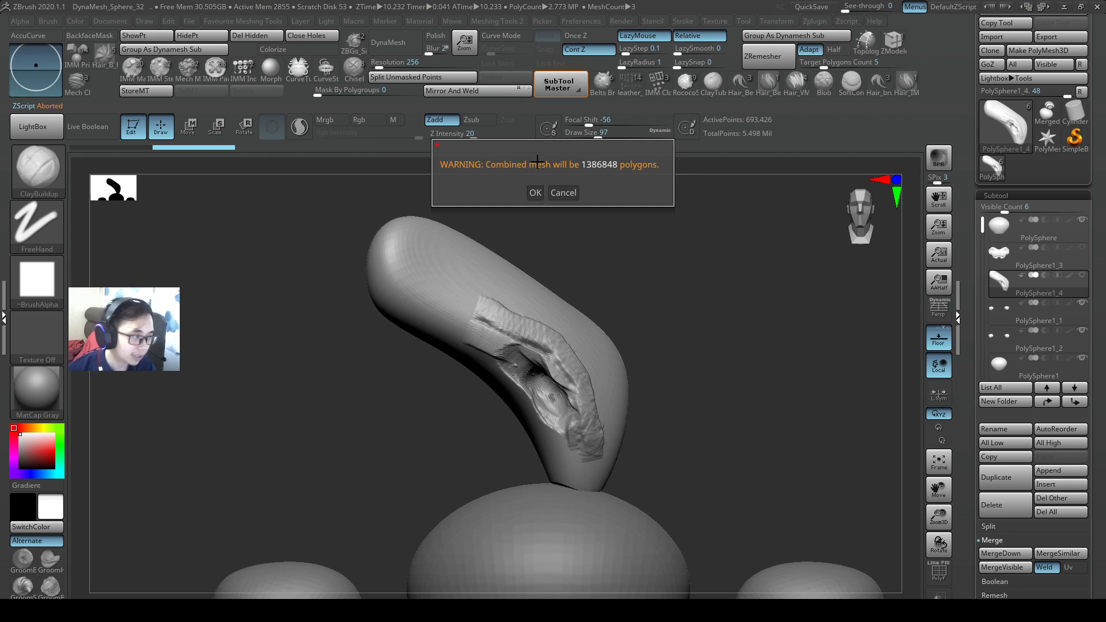
Step: Accept the polygon-count warning and compare the mirrored horn copy with the welded PolySphere
{"action": "left_click", "coordinate": [534, 192]}
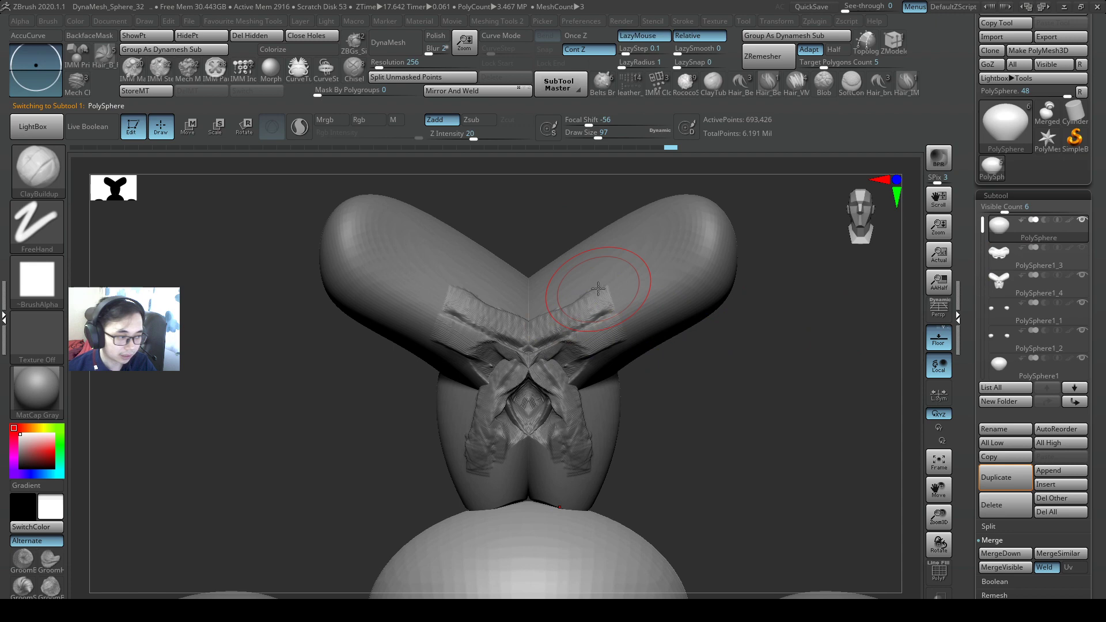
{"action": "left_click", "coordinate": [1037, 275]}
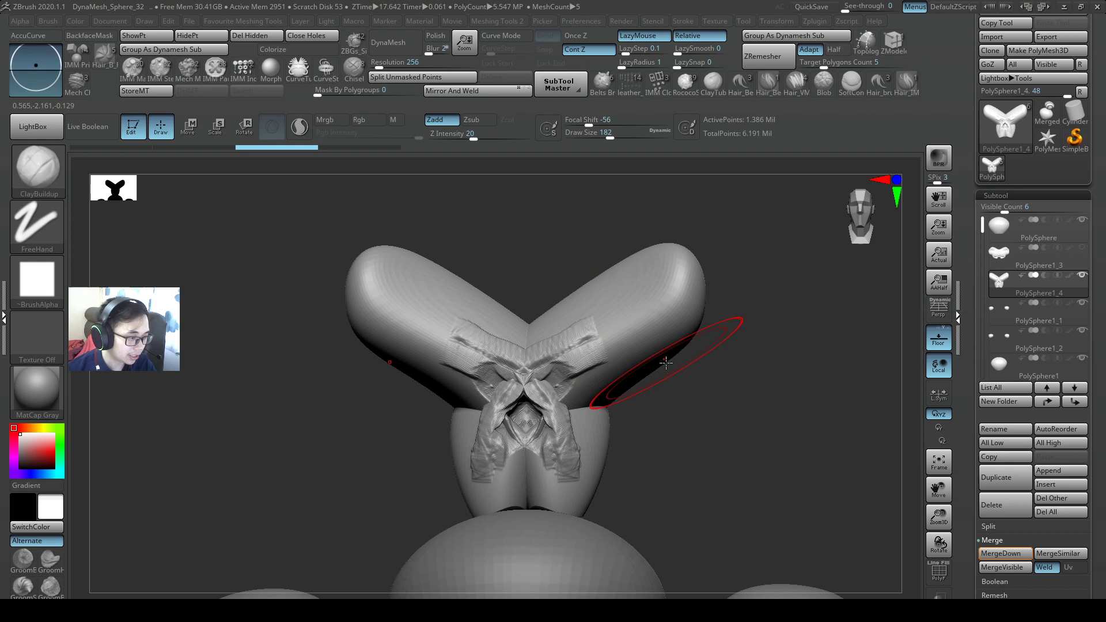
{"action": "left_click", "coordinate": [451, 90]}
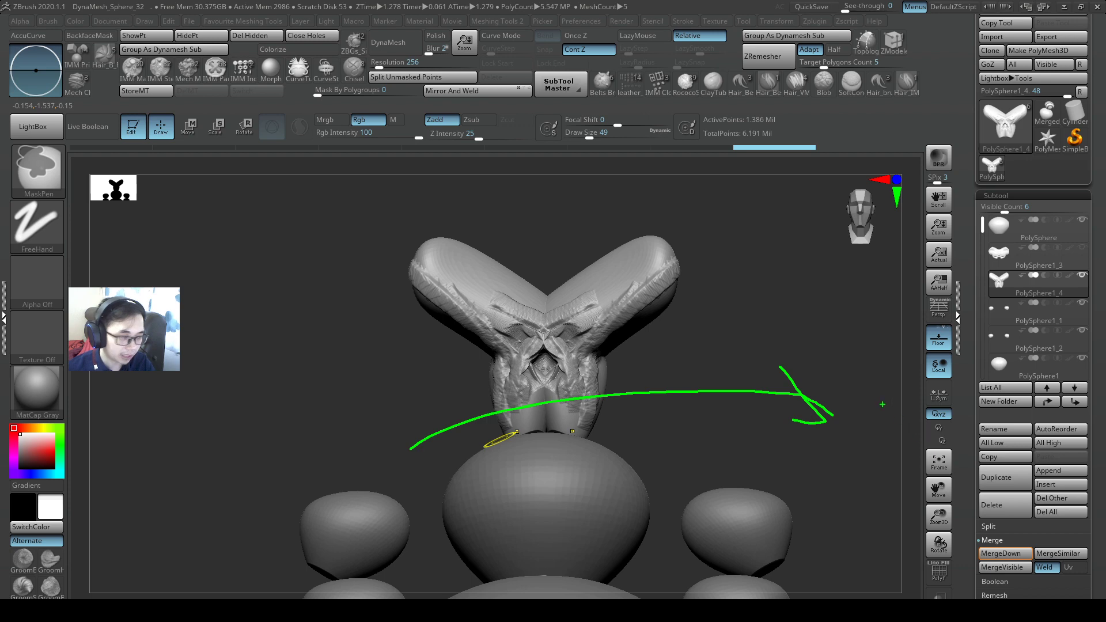
{"action": "left_click", "coordinate": [640, 36]}
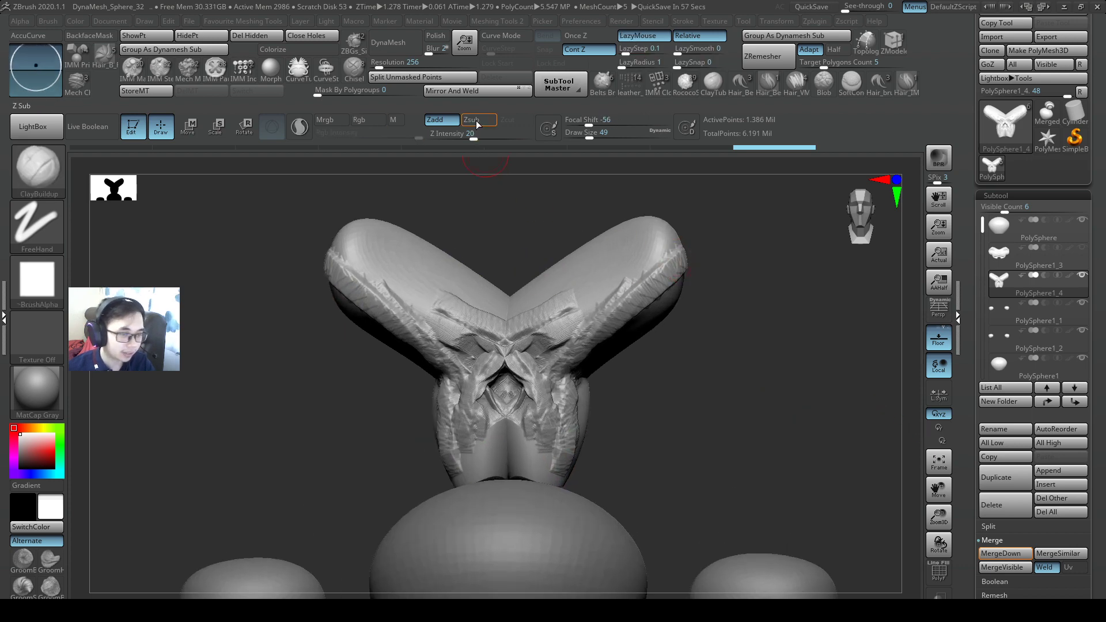
{"action": "left_click", "coordinate": [452, 90]}
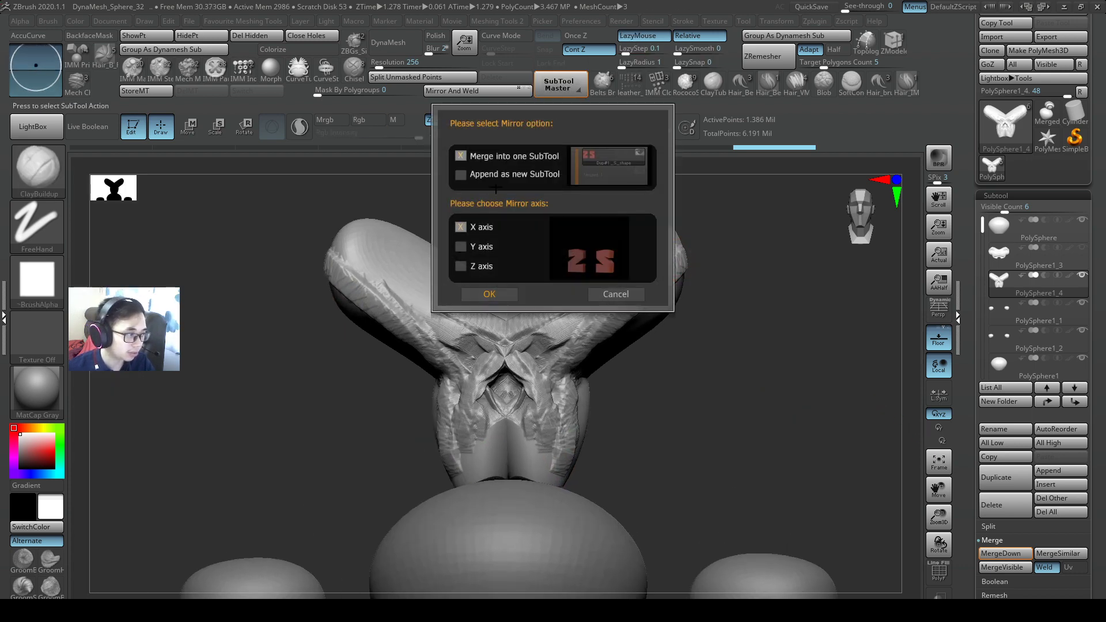
{"action": "left_click", "coordinate": [490, 293]}
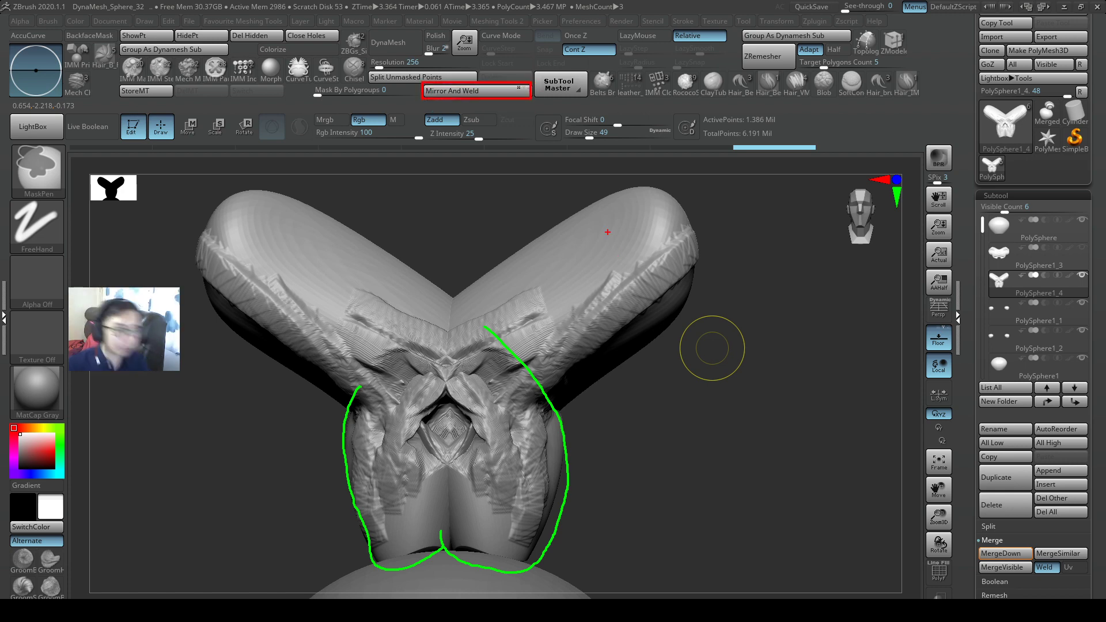
Step: Bring up the SubTool Master action list from its button
{"action": "left_click", "coordinate": [643, 36]}
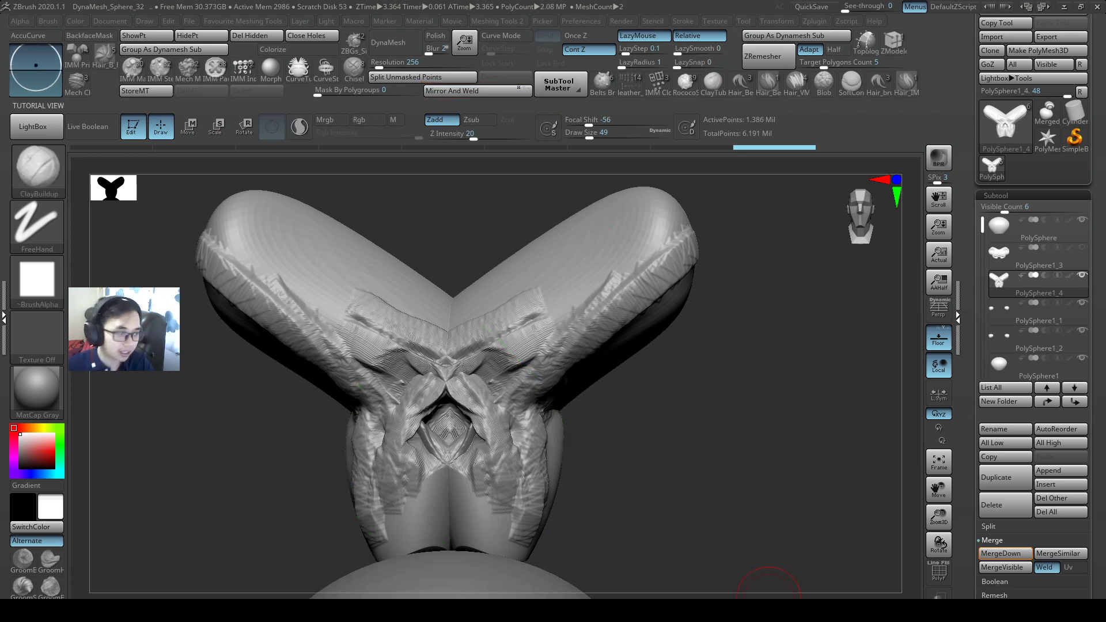
{"action": "left_click", "coordinate": [561, 84]}
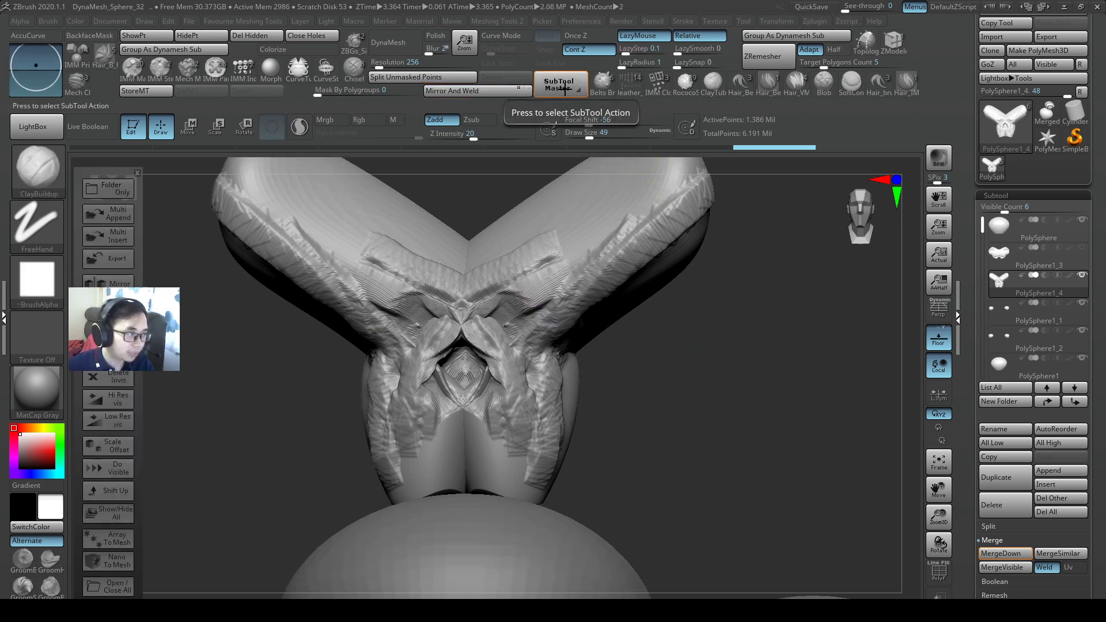